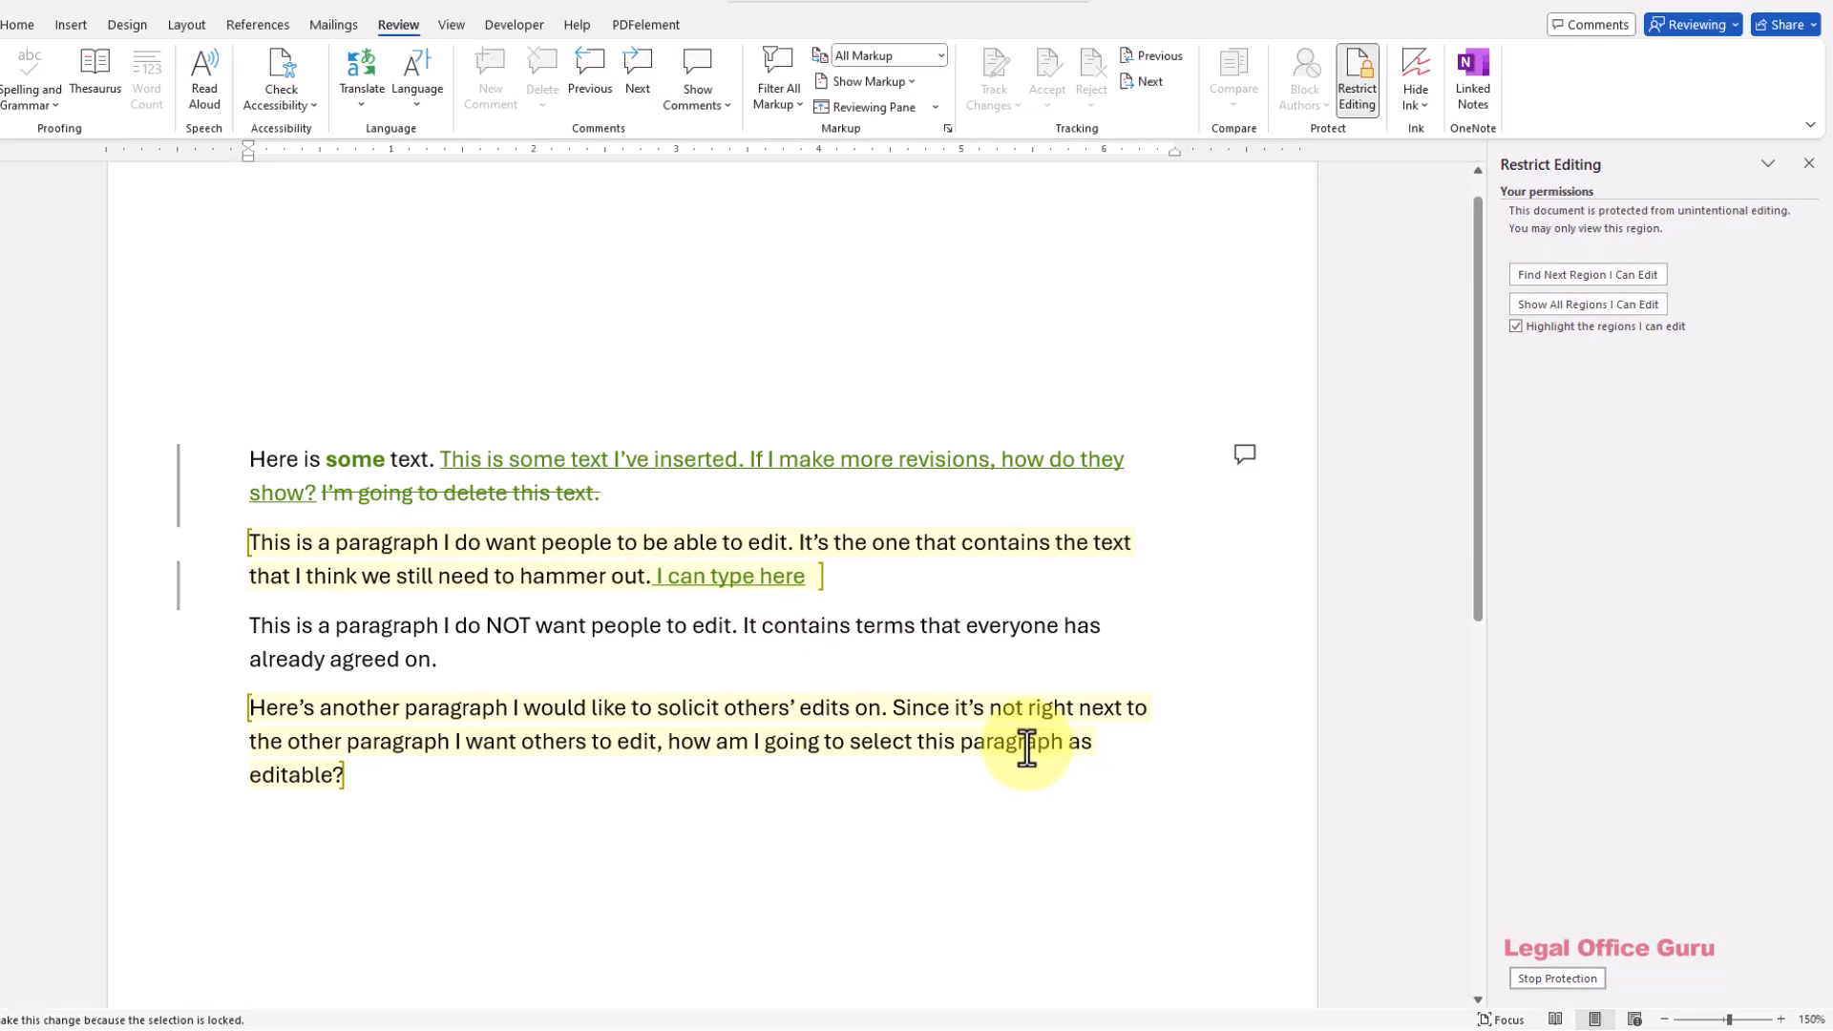
# Stop protection in the Restrict Editing pane so the document is fully editable
pyautogui.click(1557, 979)
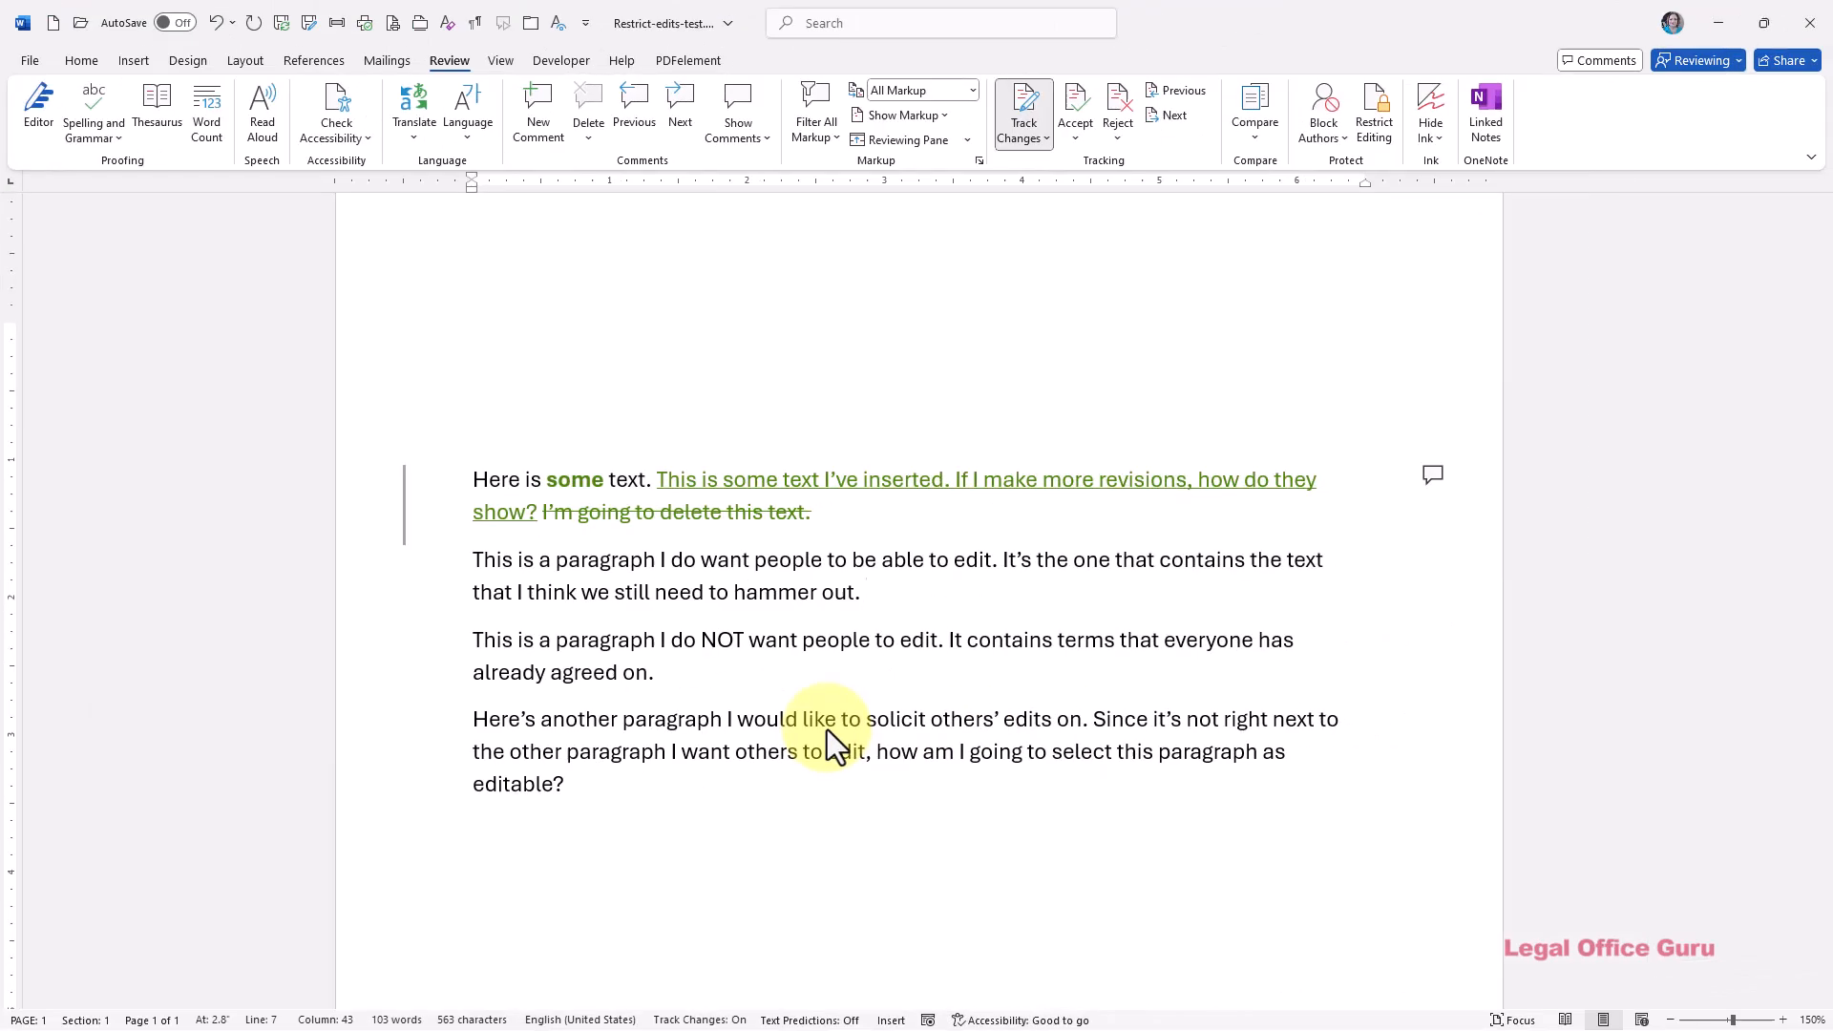
pyautogui.moveTo(31, 64)
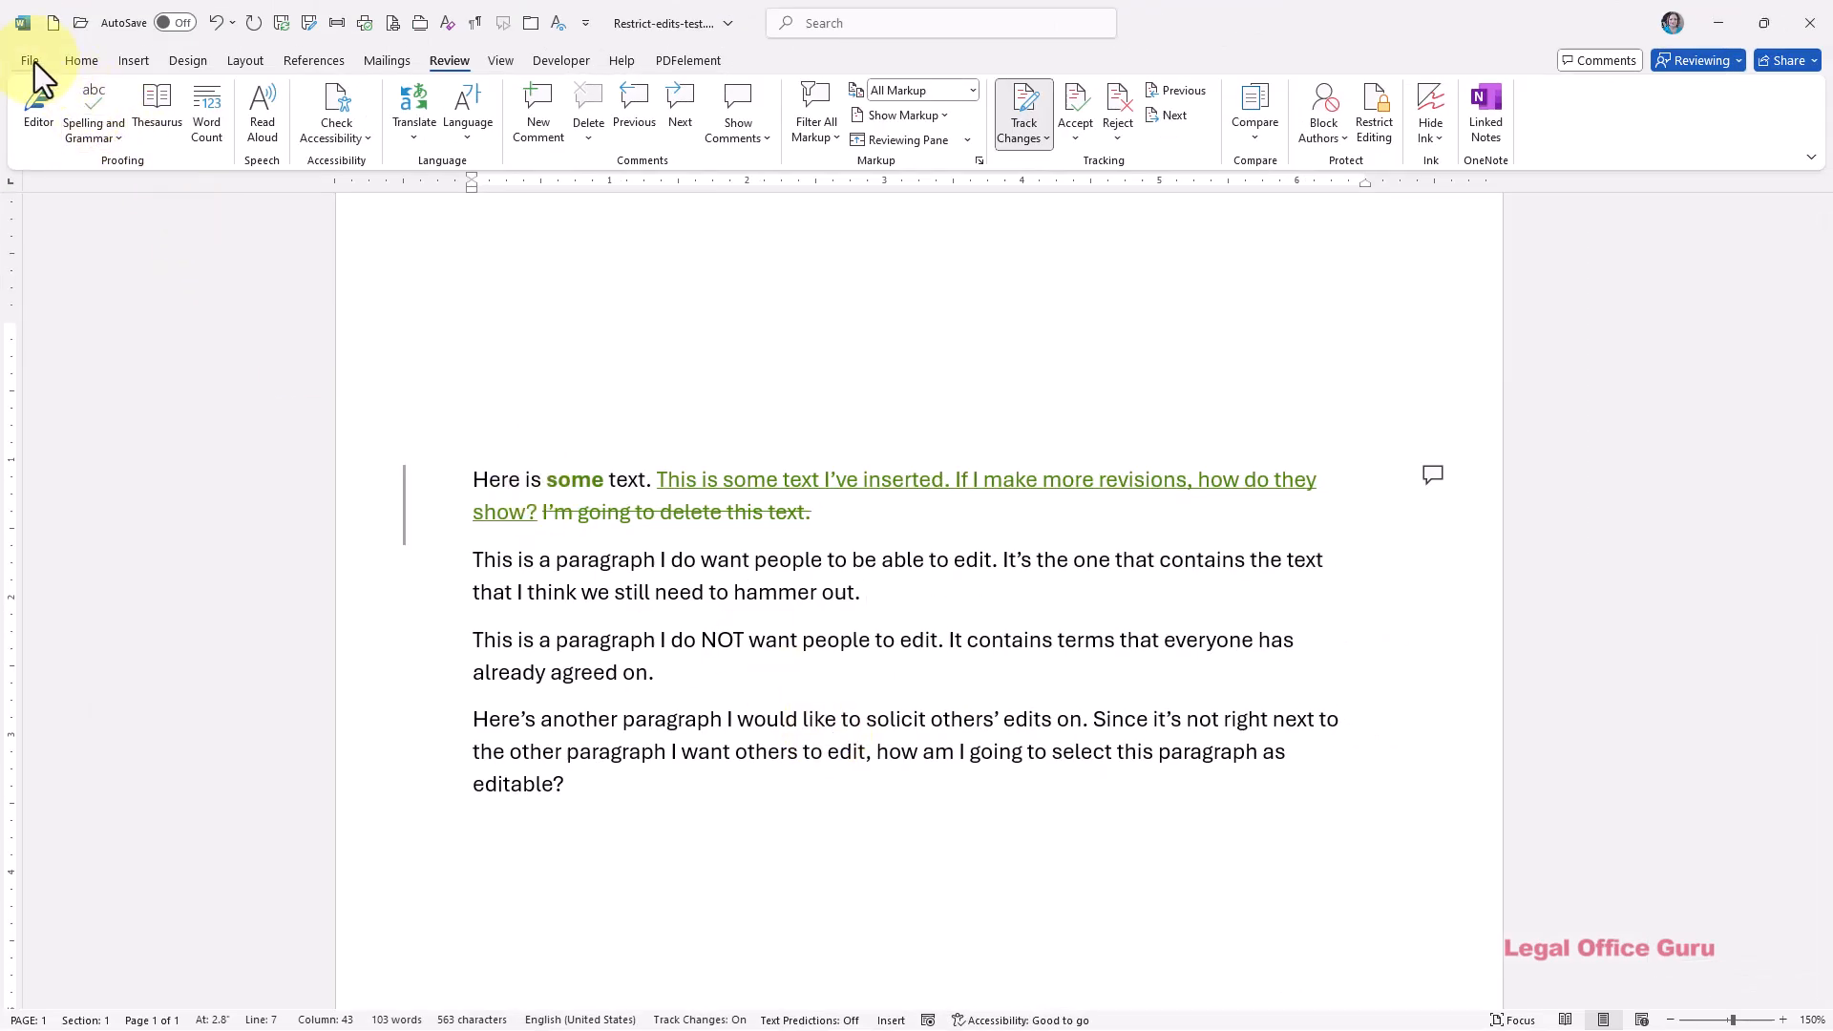
# Open Restrict Editing through File > Info > Protect Document
pyautogui.click(30, 60)
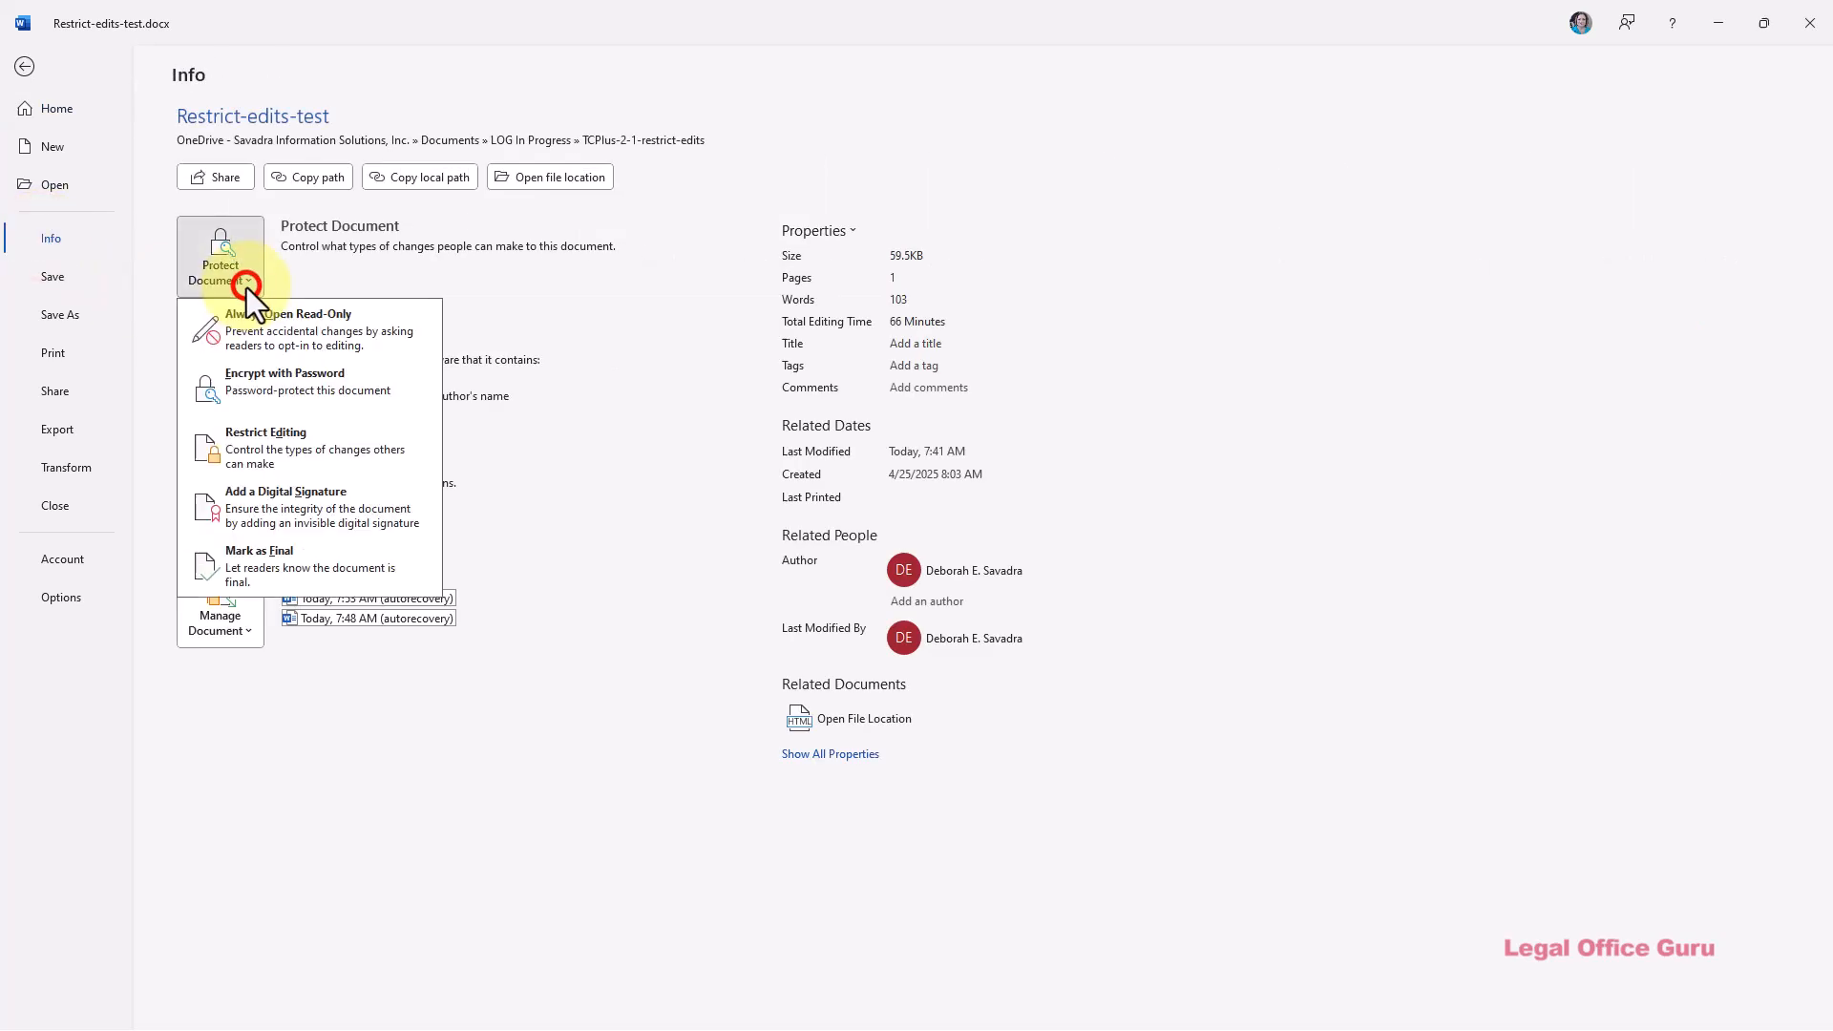
pyautogui.moveTo(309, 447)
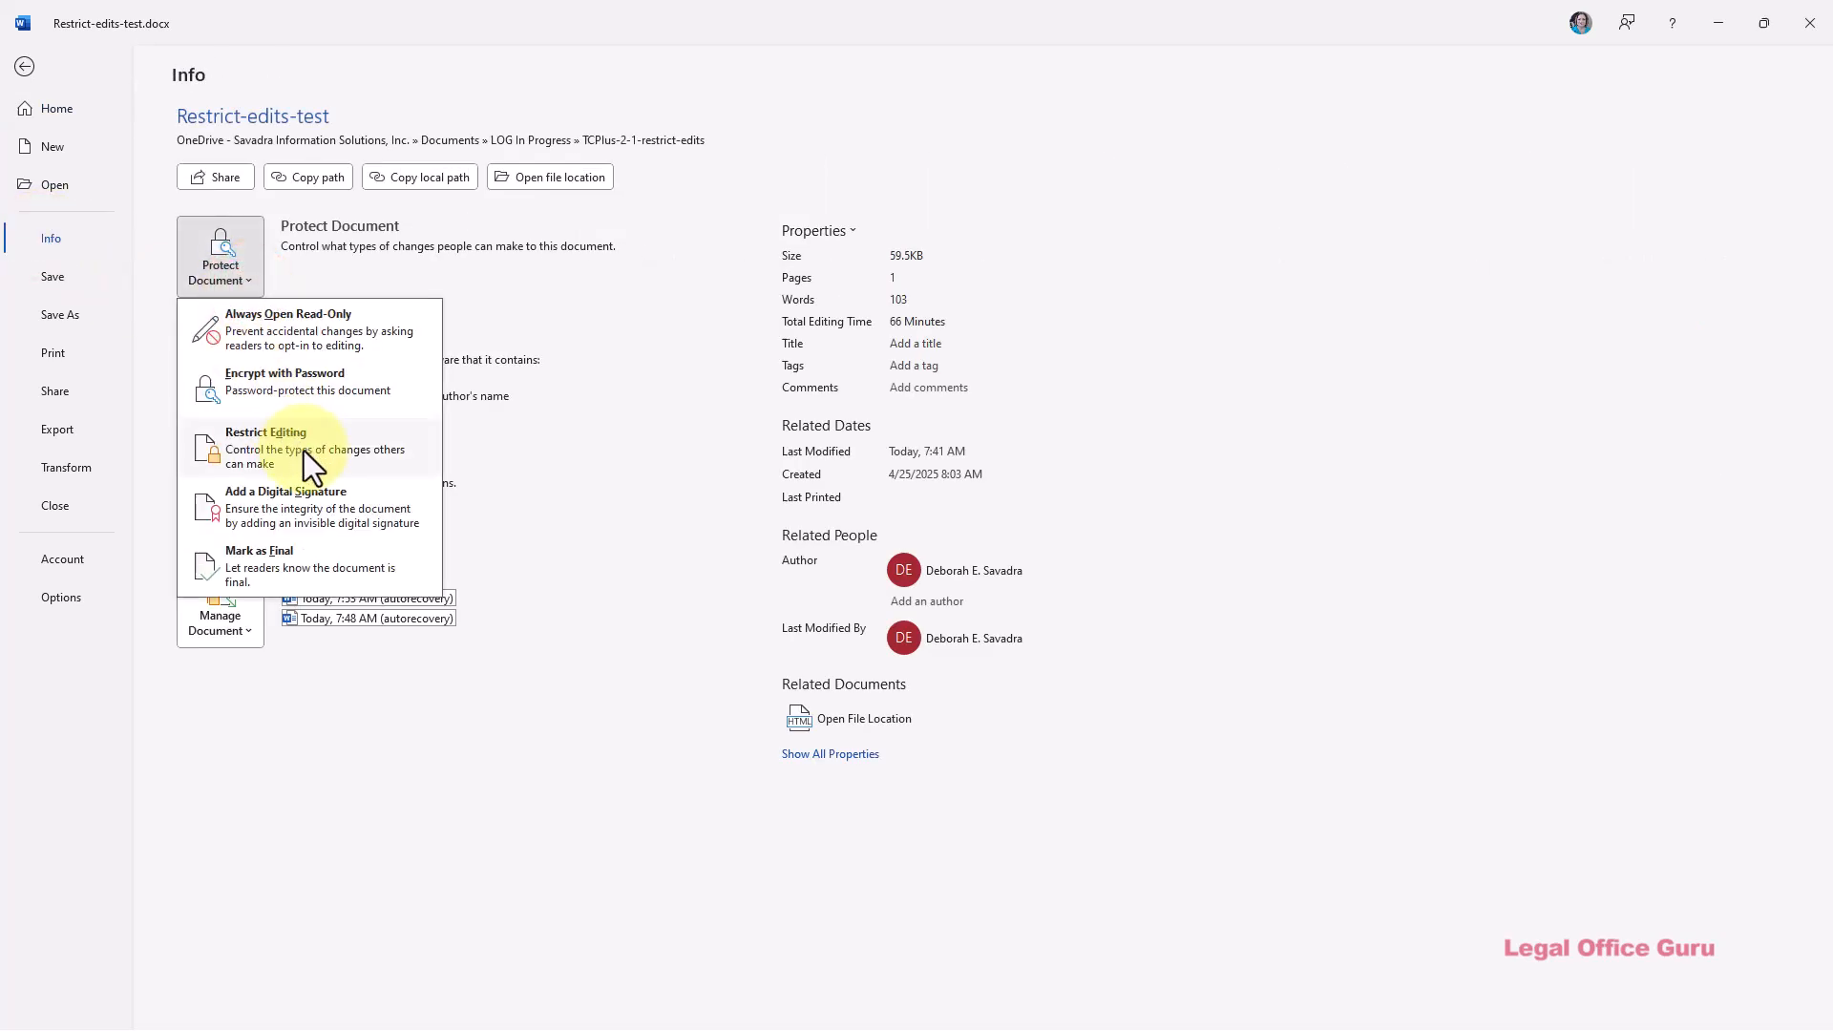
pyautogui.click(265, 448)
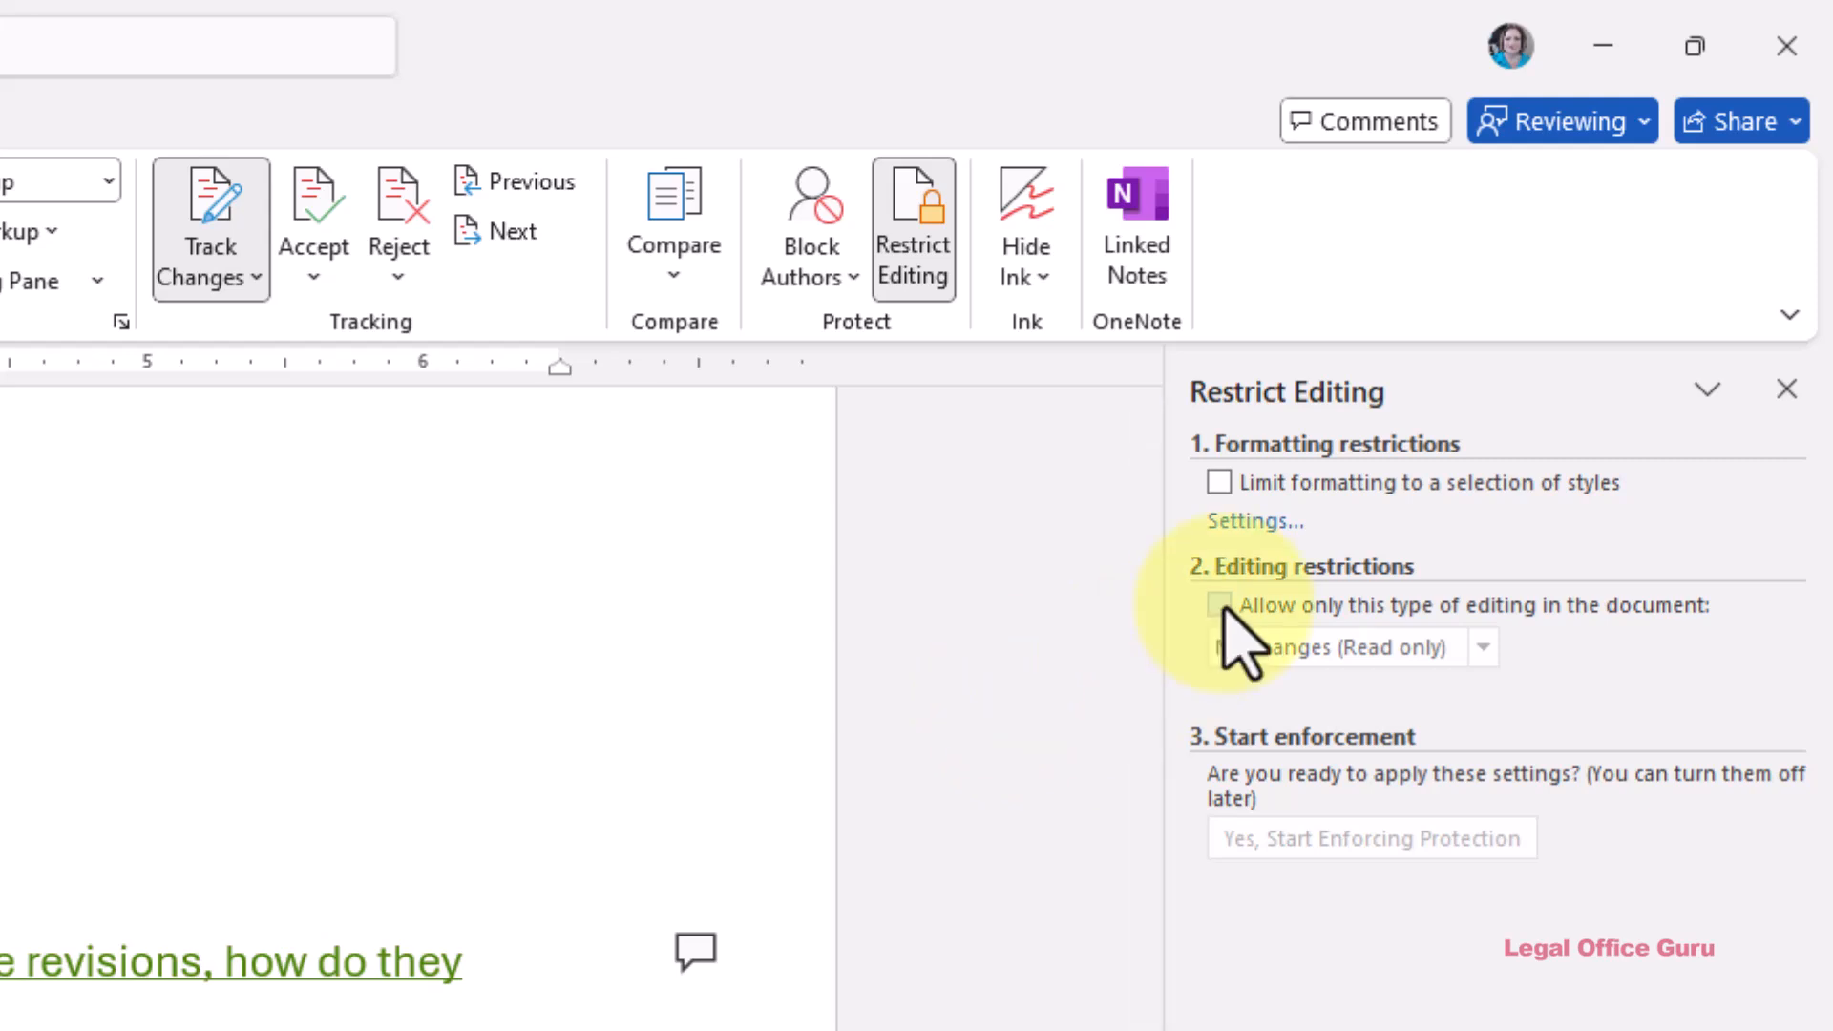
# Allow only No changes (Read only) editing in the document
pyautogui.click(1220, 604)
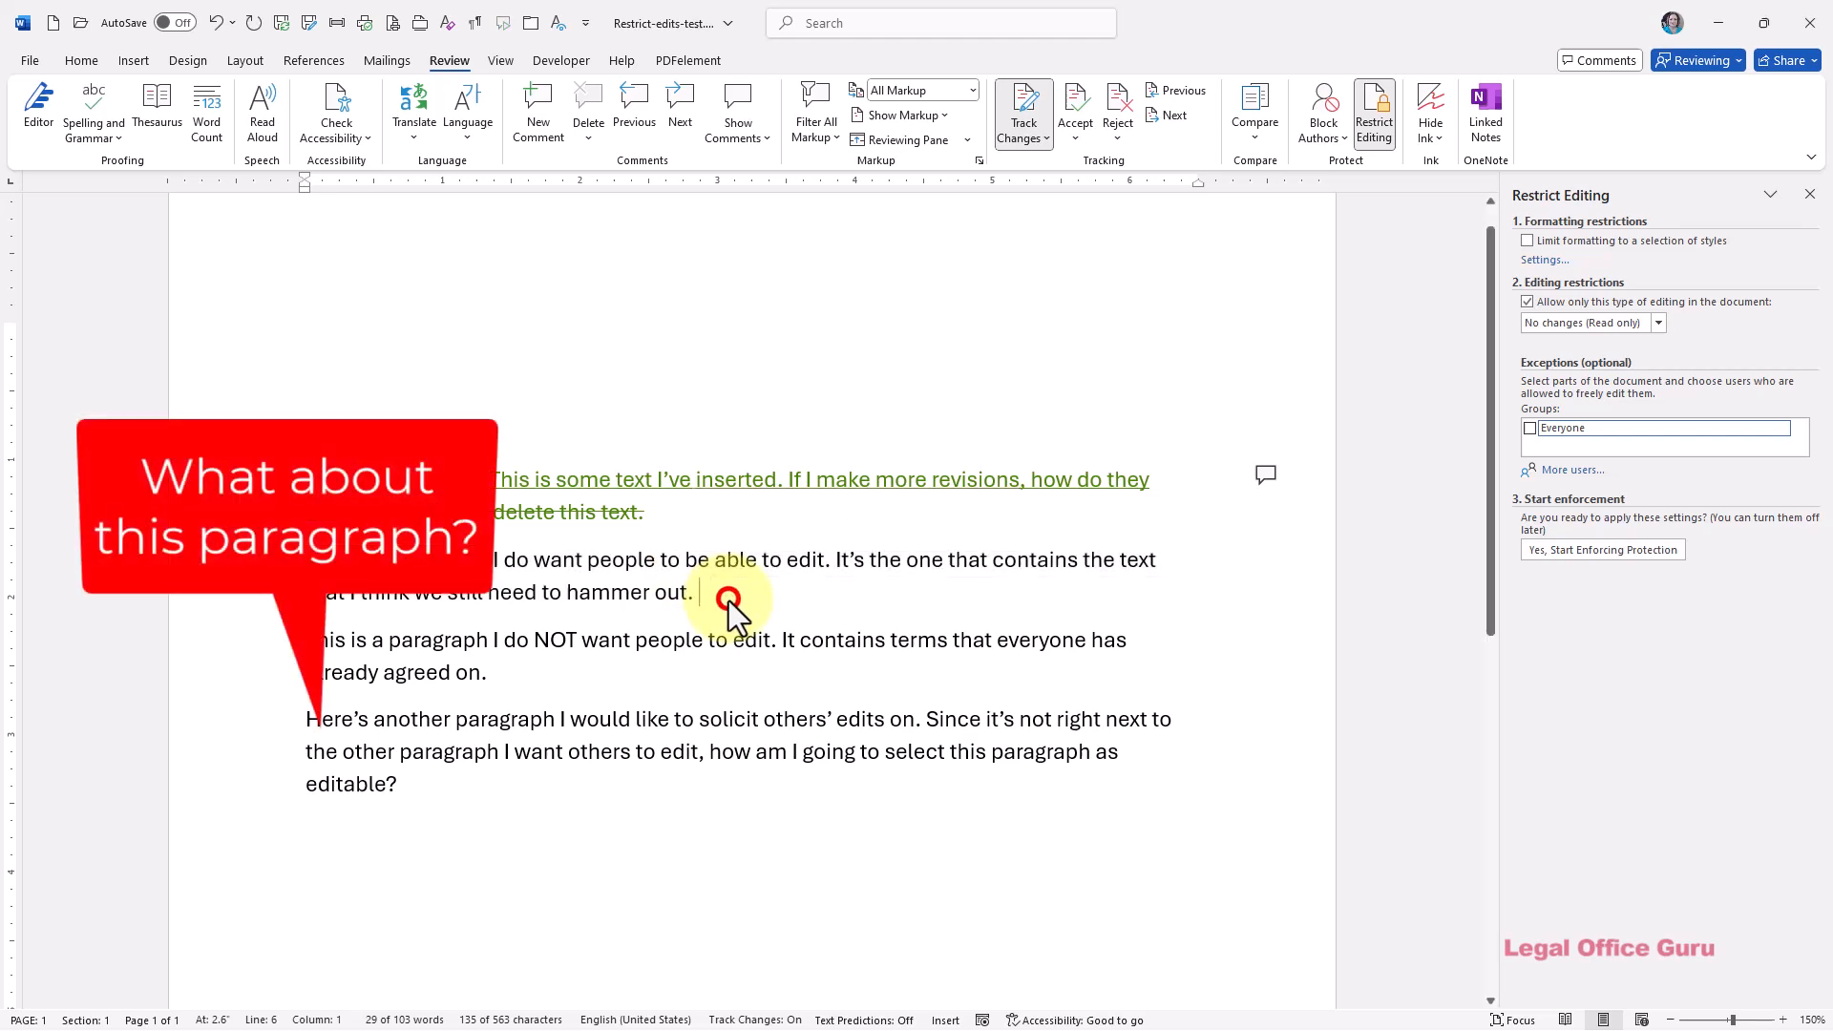
# Mark the selected collaboration paragraphs as an exception editable by Everyone
pyautogui.click(728, 593)
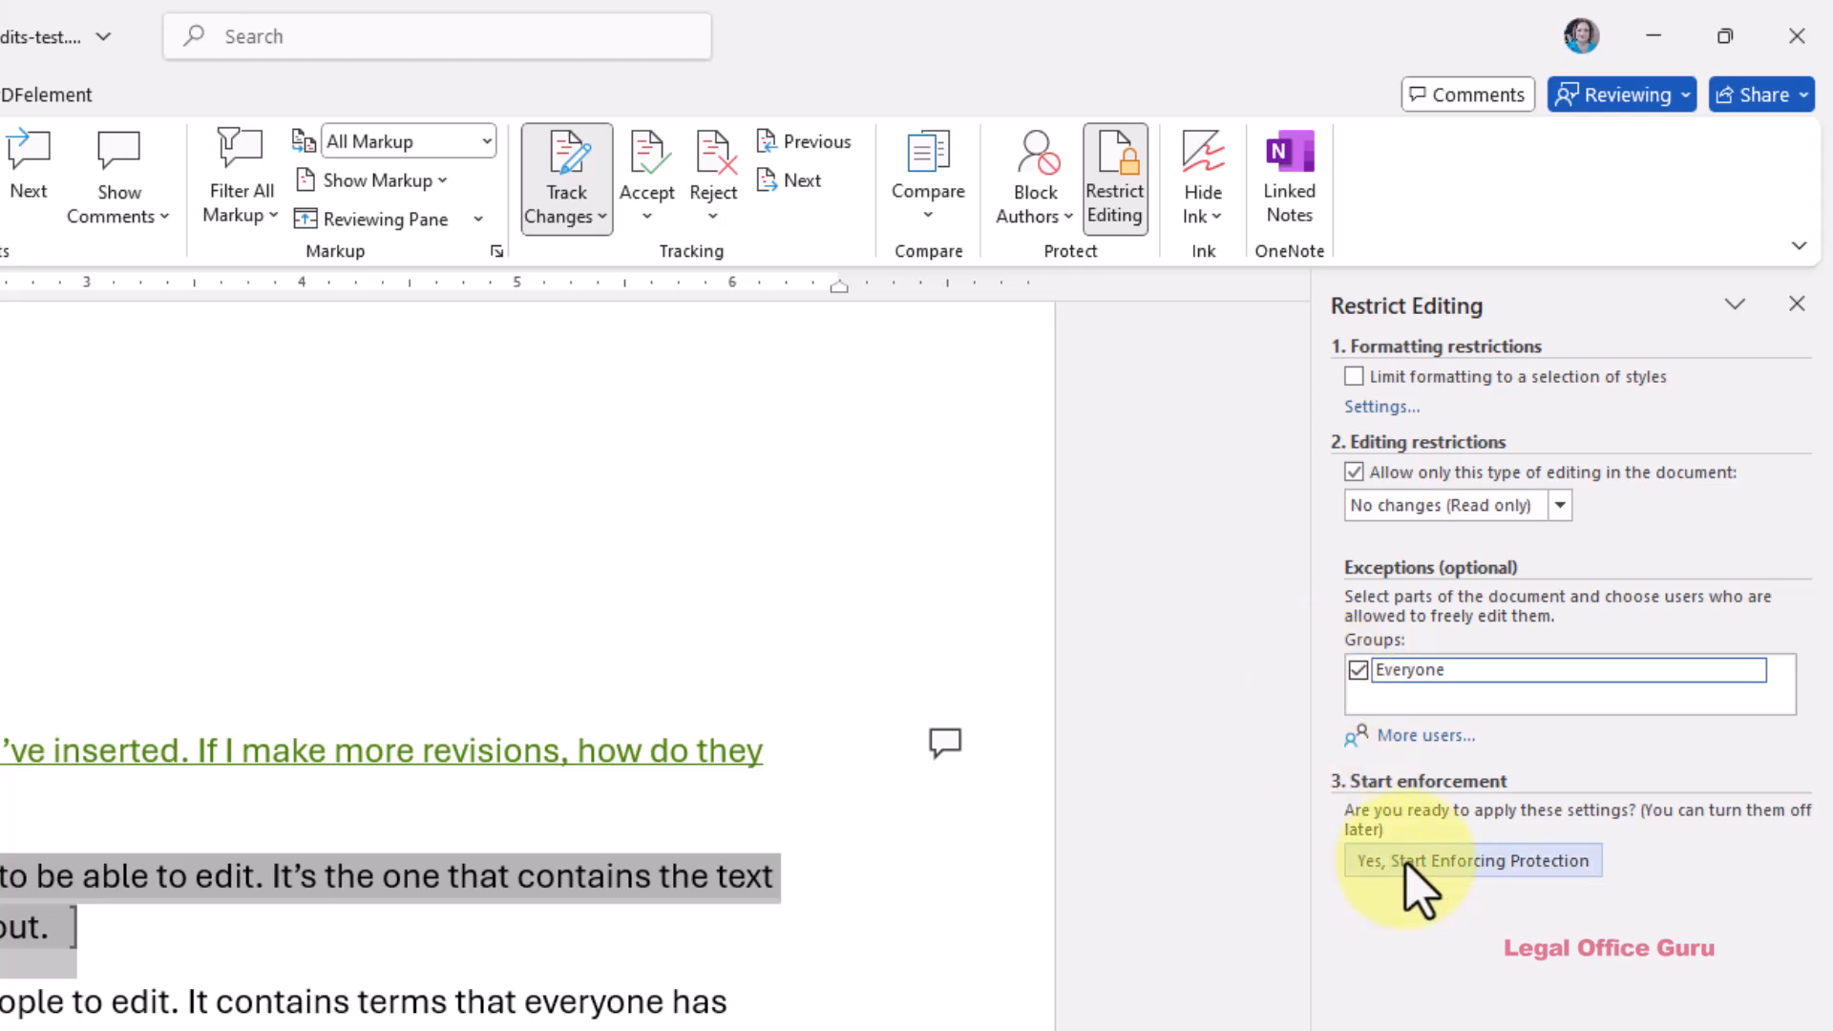
# Enforce protection with a confirmed password, leaving the marked paragraphs editable
pyautogui.click(1472, 860)
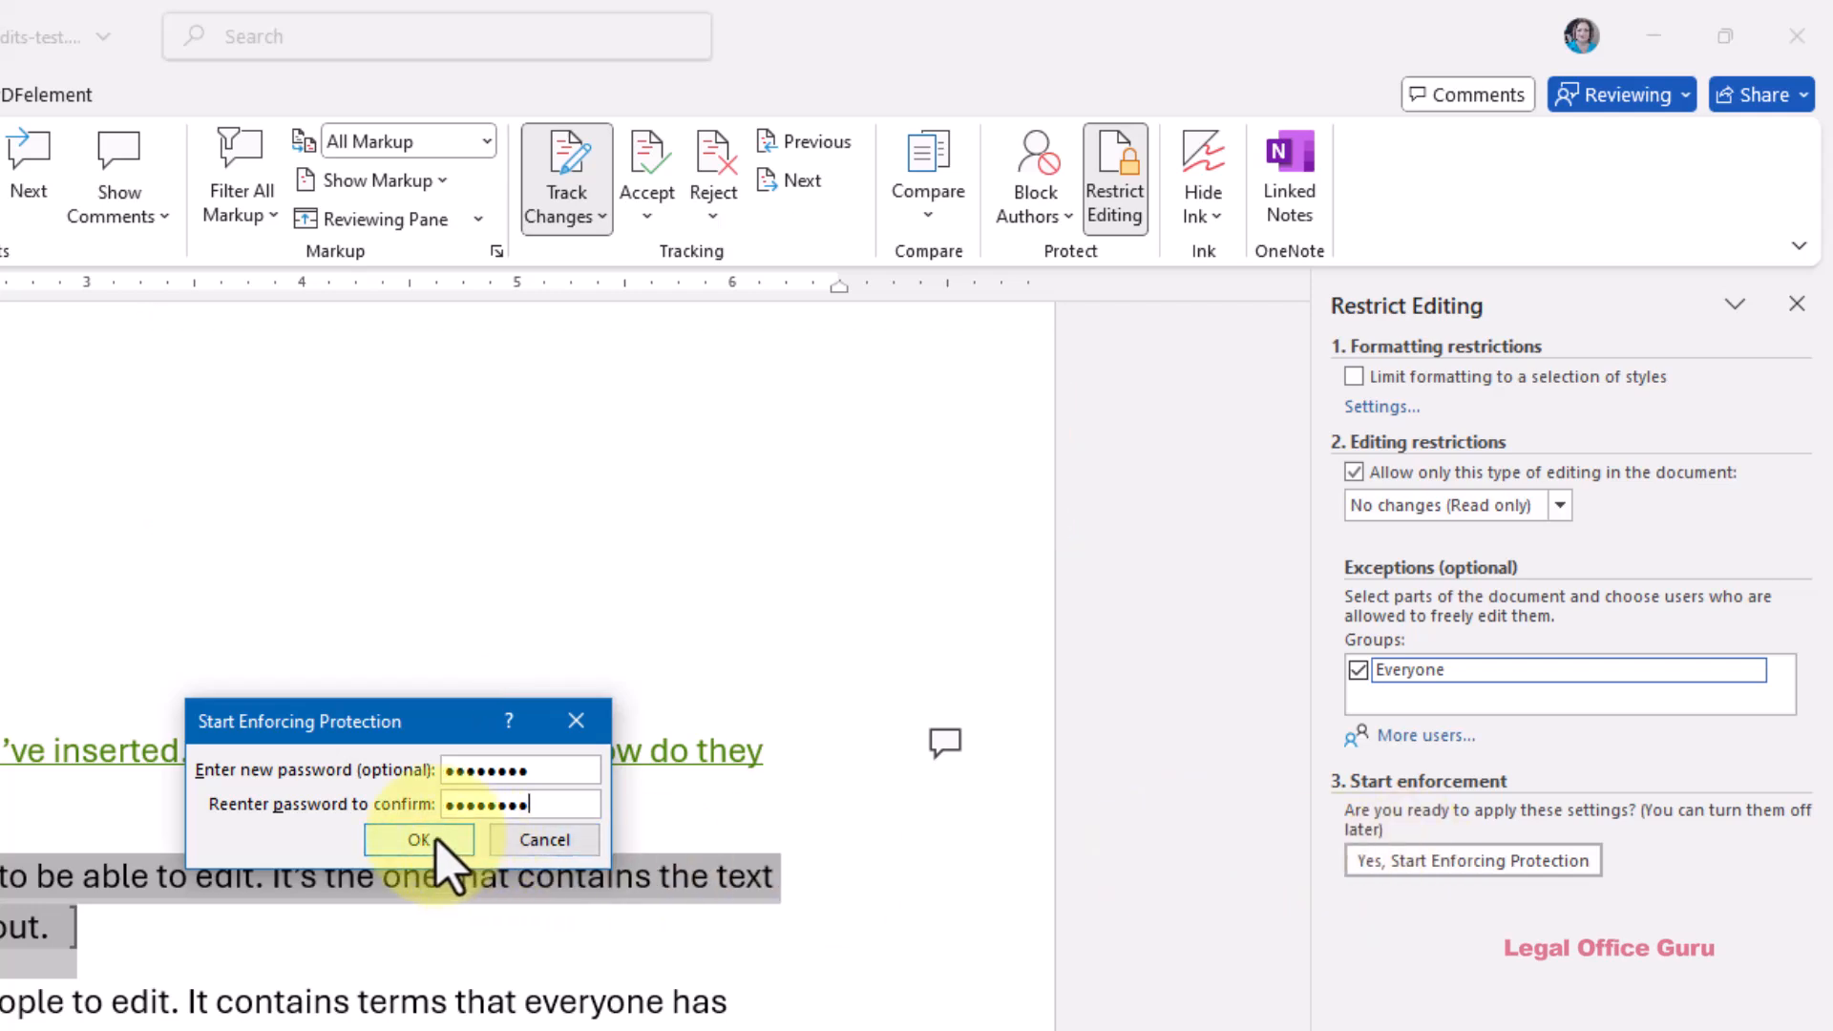
pyautogui.click(419, 839)
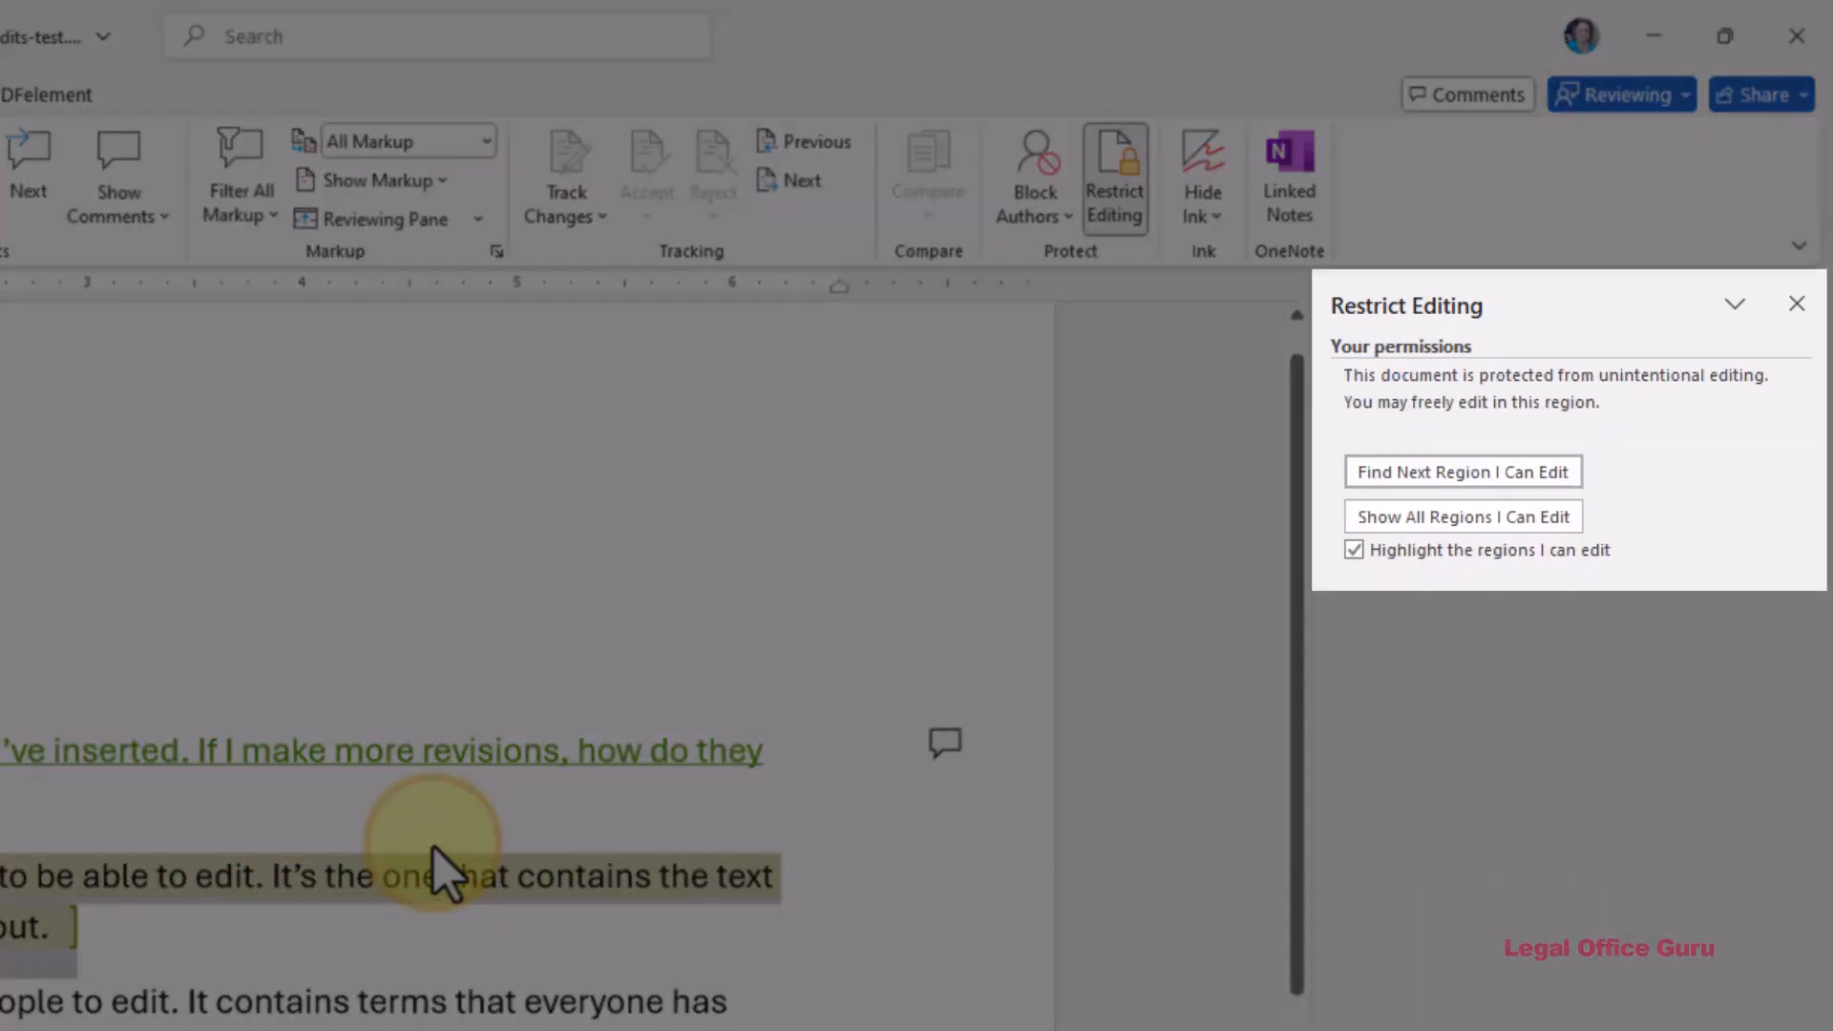
pyautogui.moveTo(829, 923)
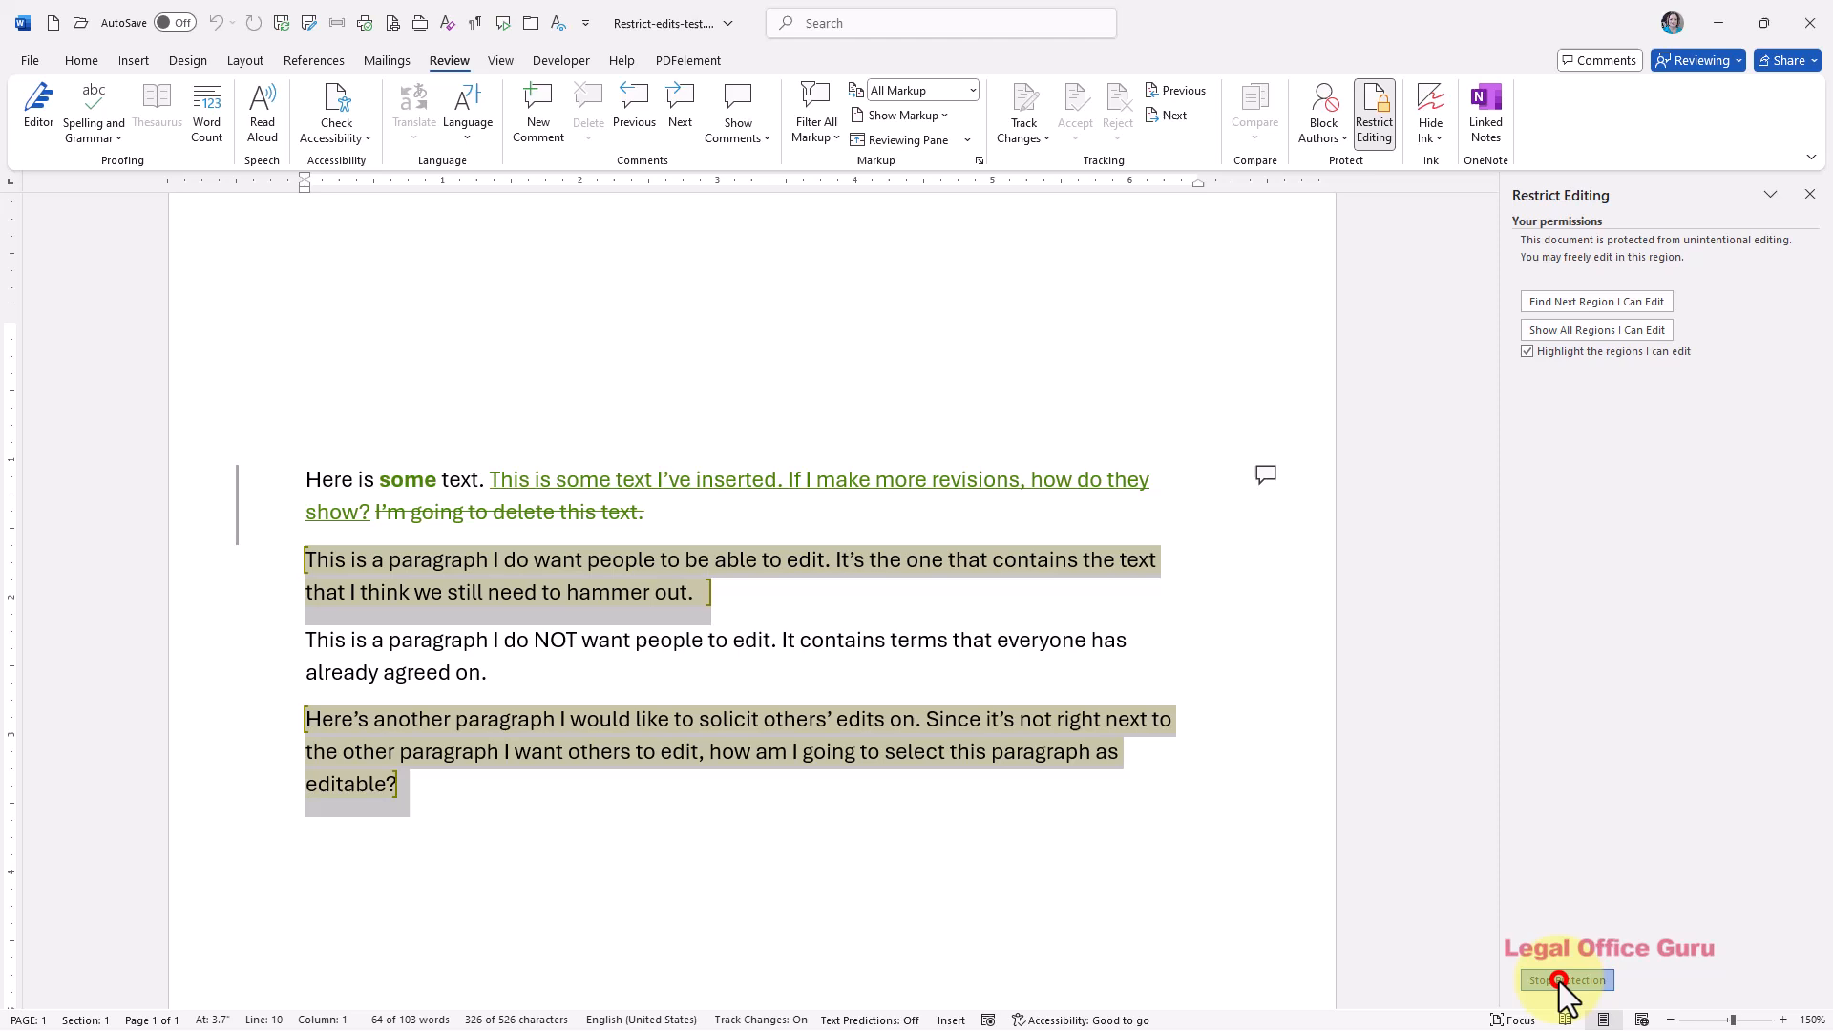
# Stop protection by entering the document's password
pyautogui.click(1567, 980)
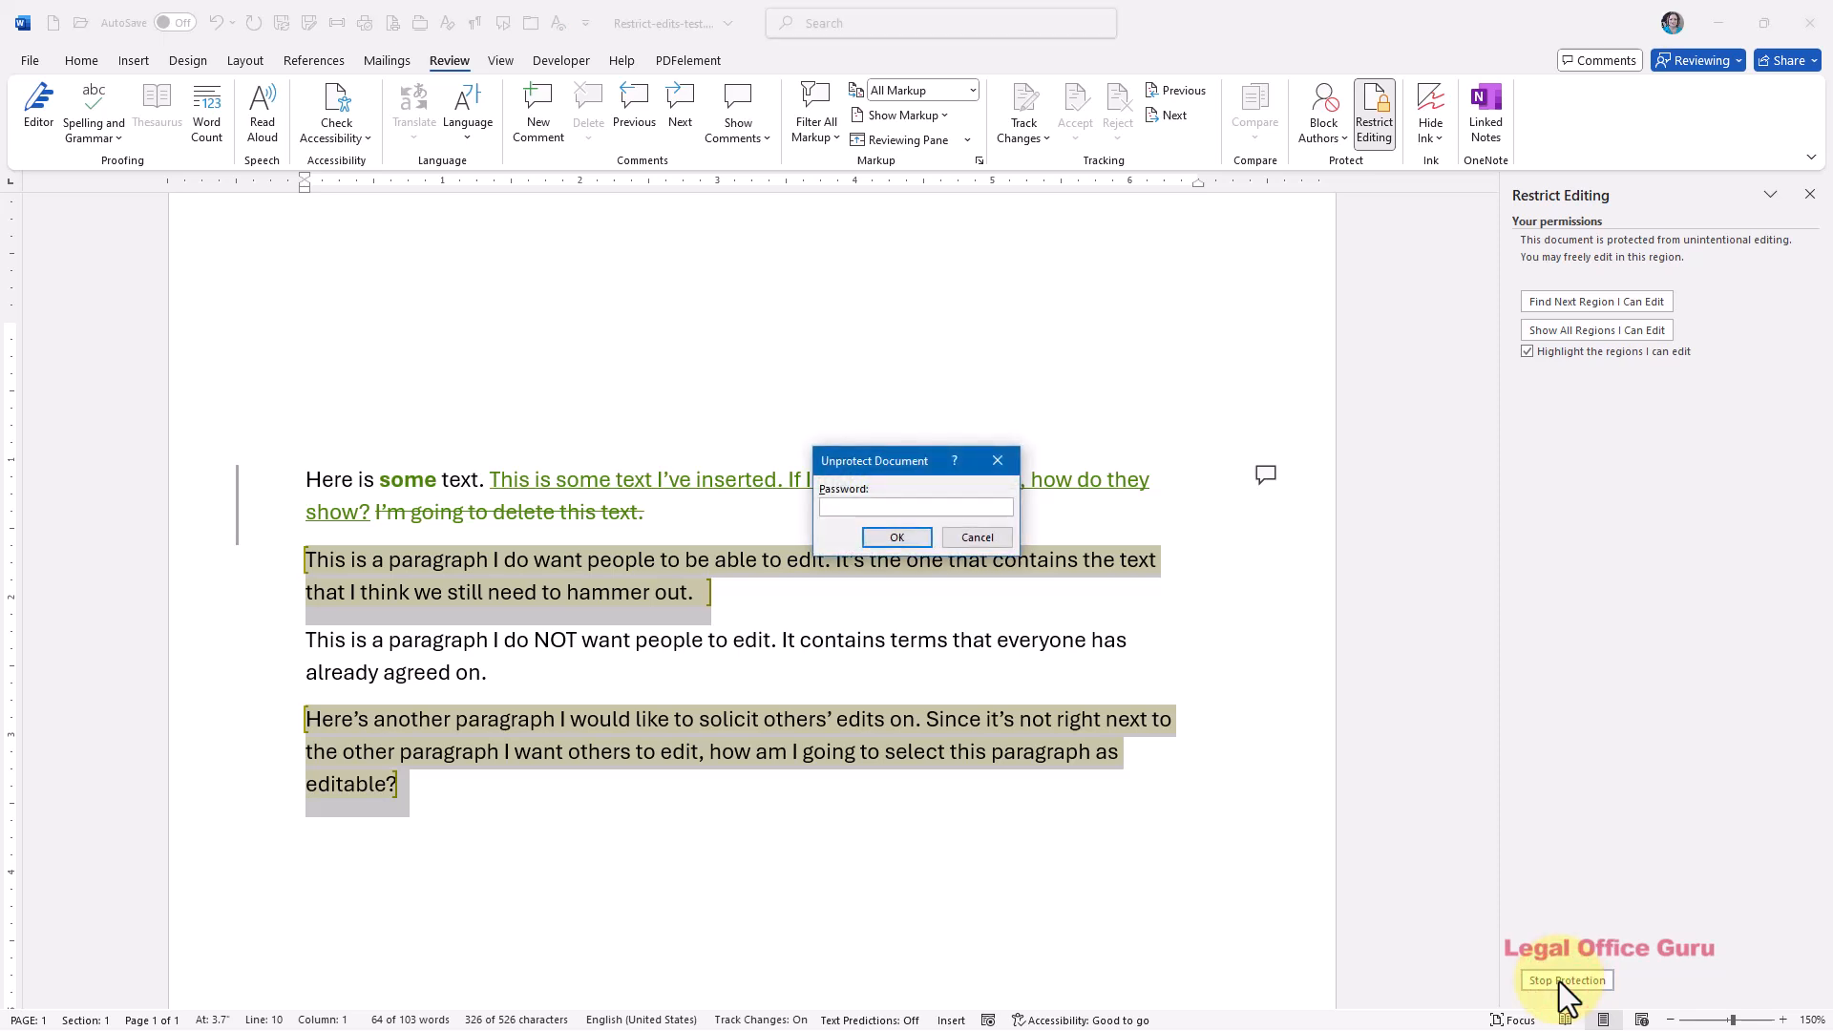
pyautogui.click(916, 506)
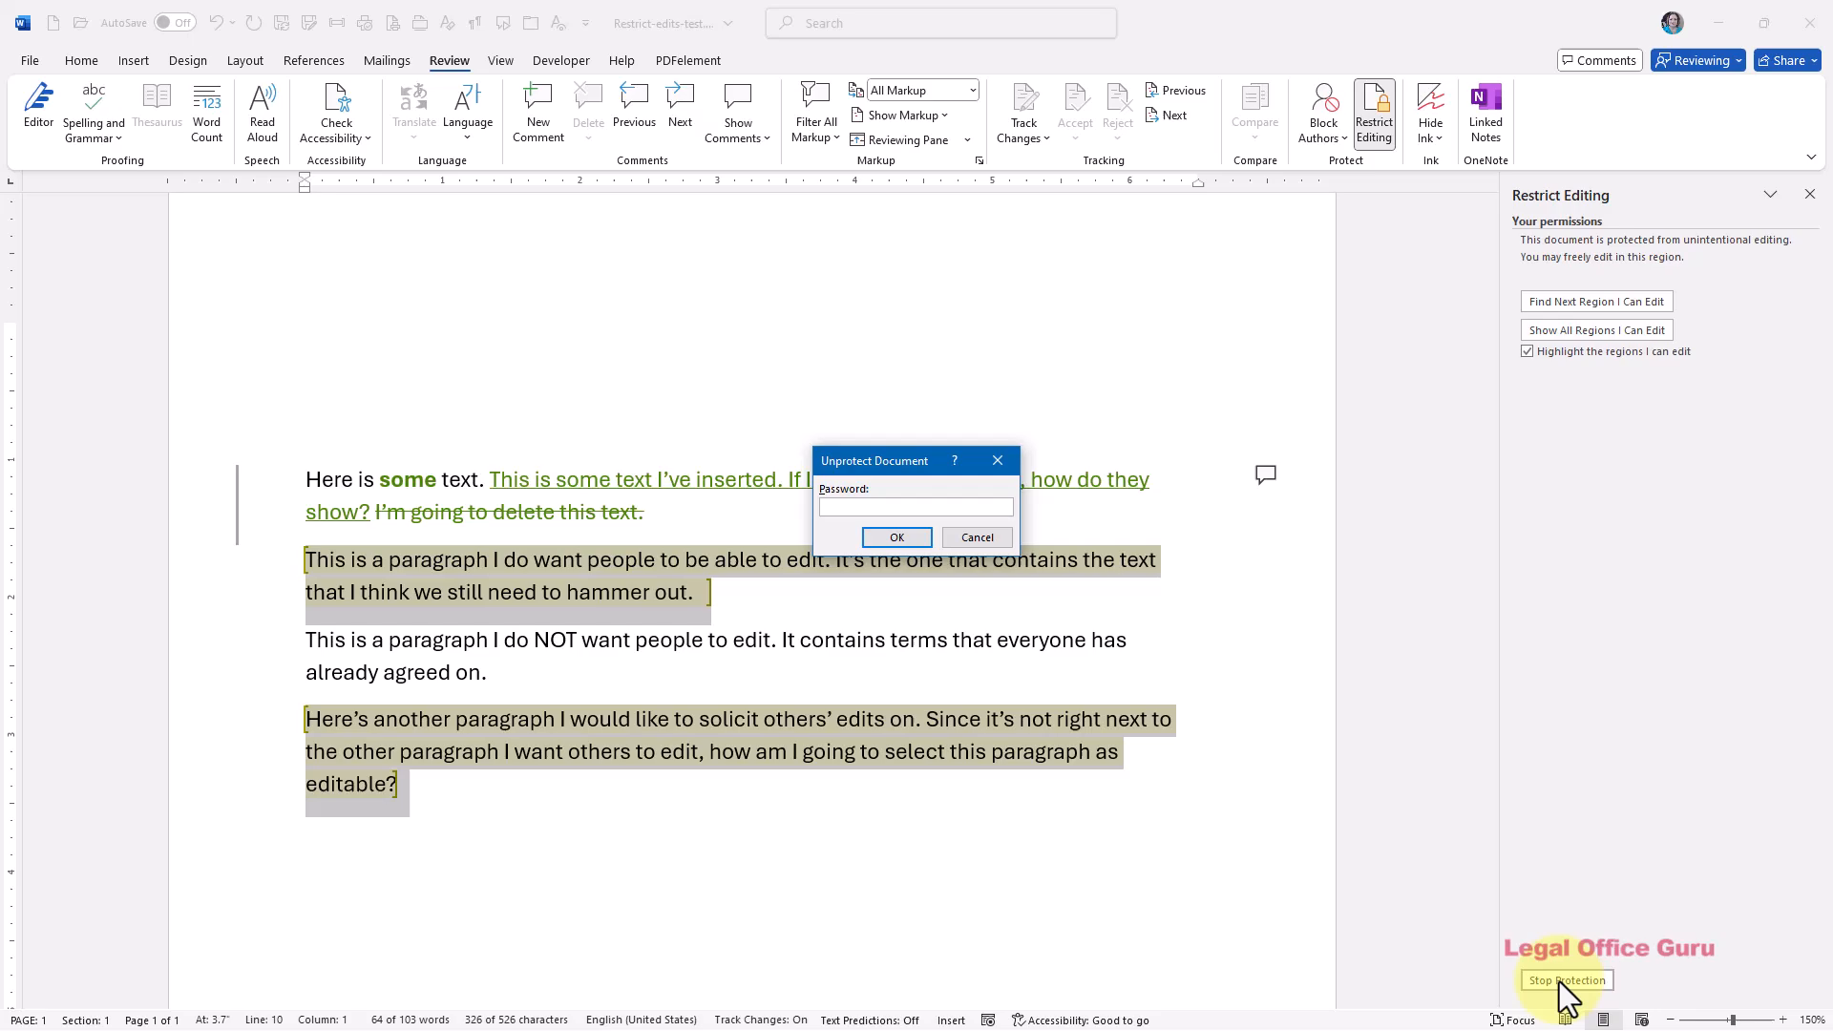
pyautogui.click(895, 536)
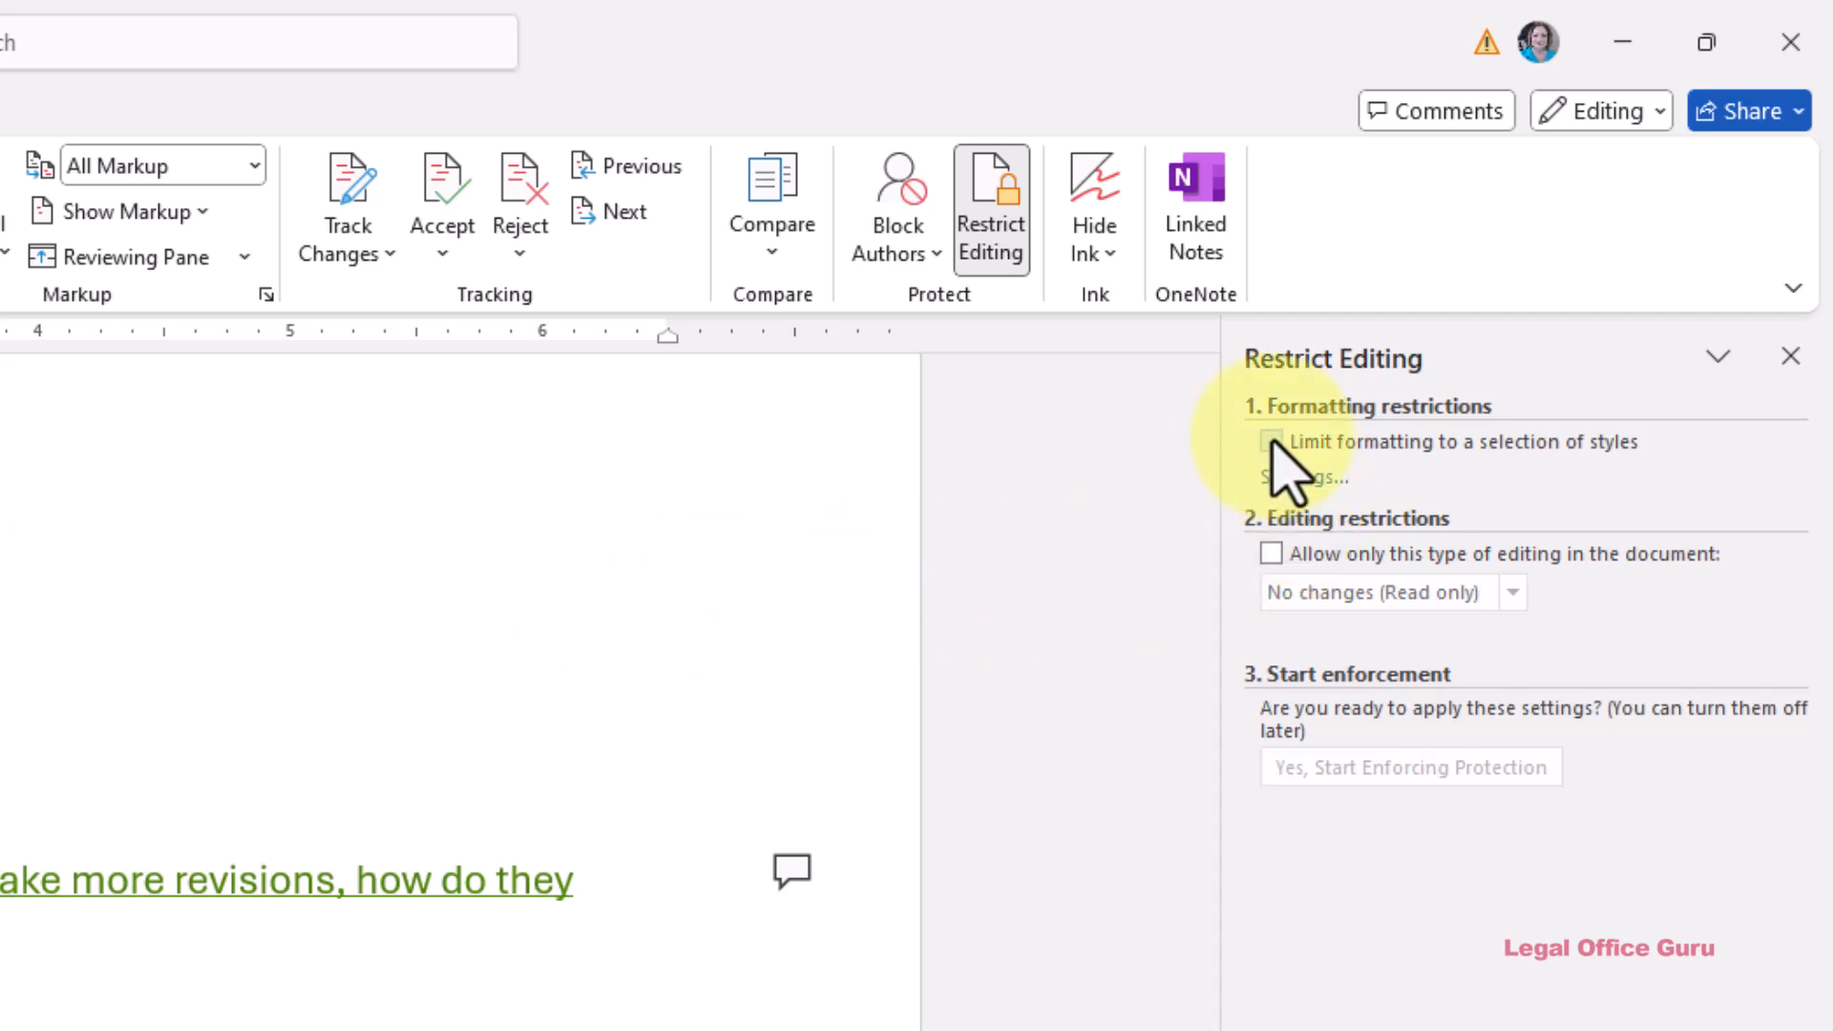
# Enable 'Limit formatting to a selection of styles' and bring up its settings
pyautogui.click(1272, 442)
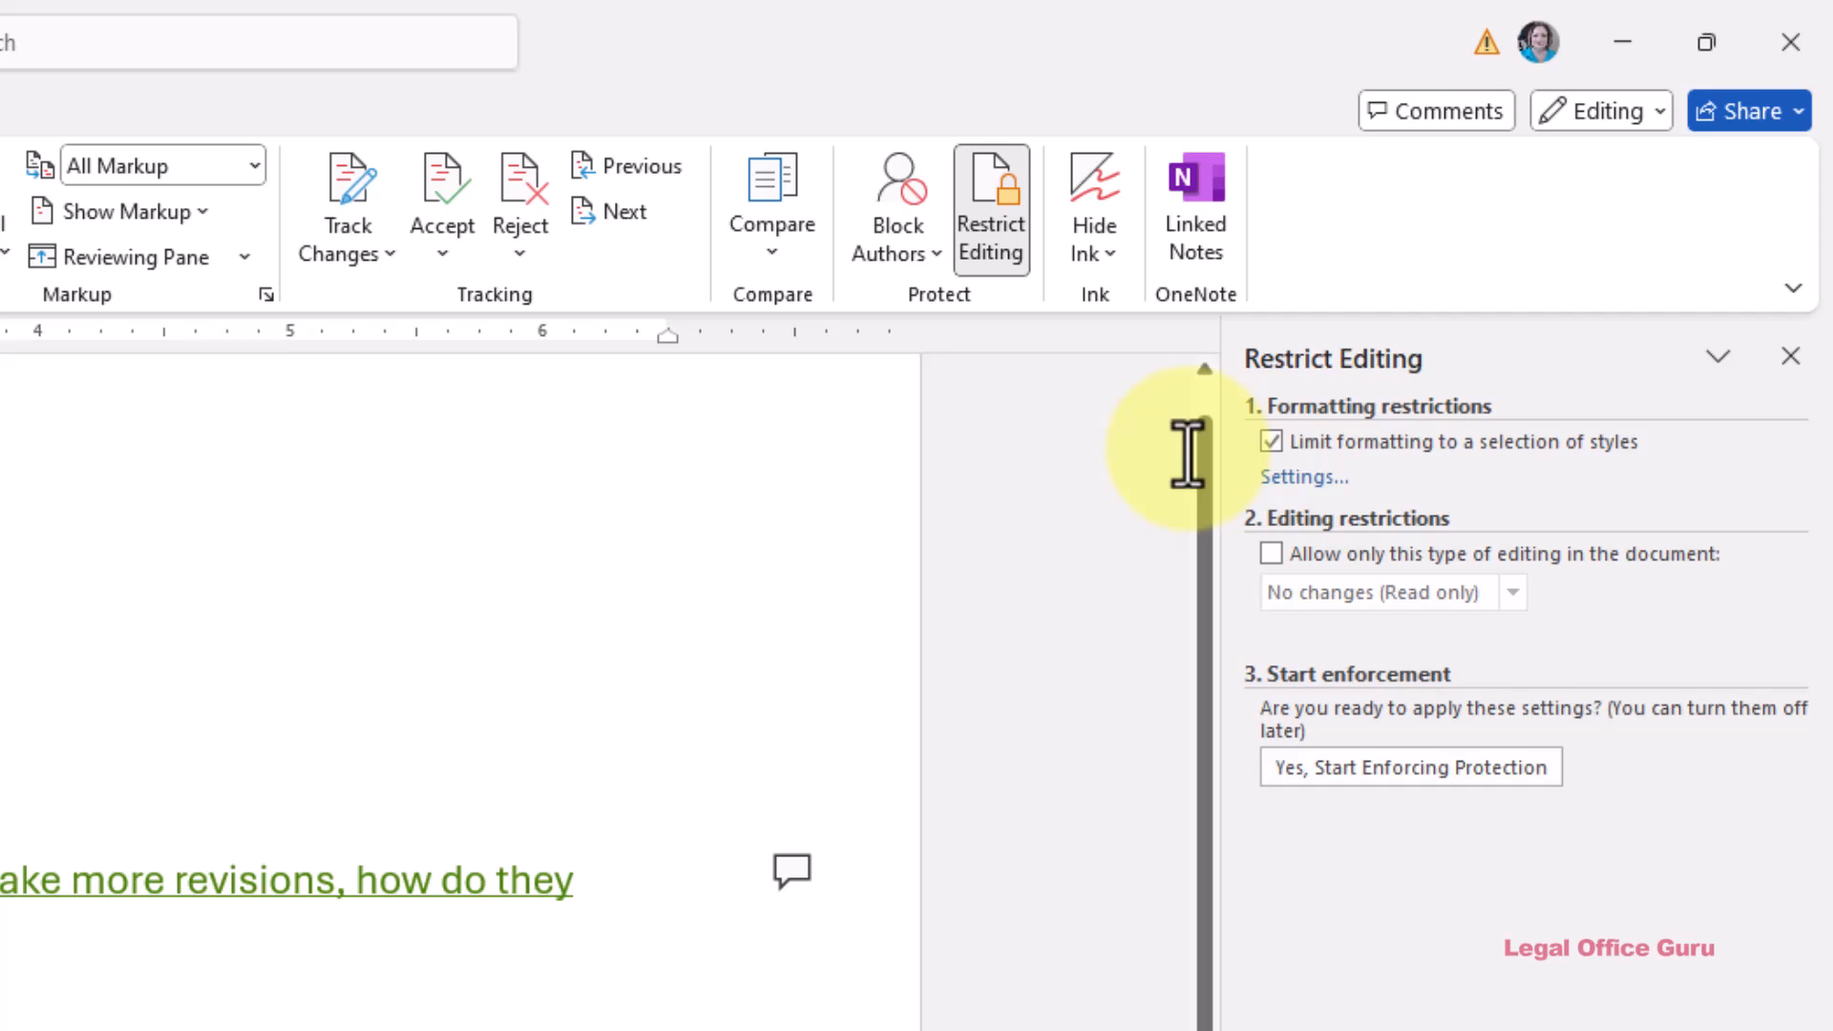
pyautogui.click(1302, 477)
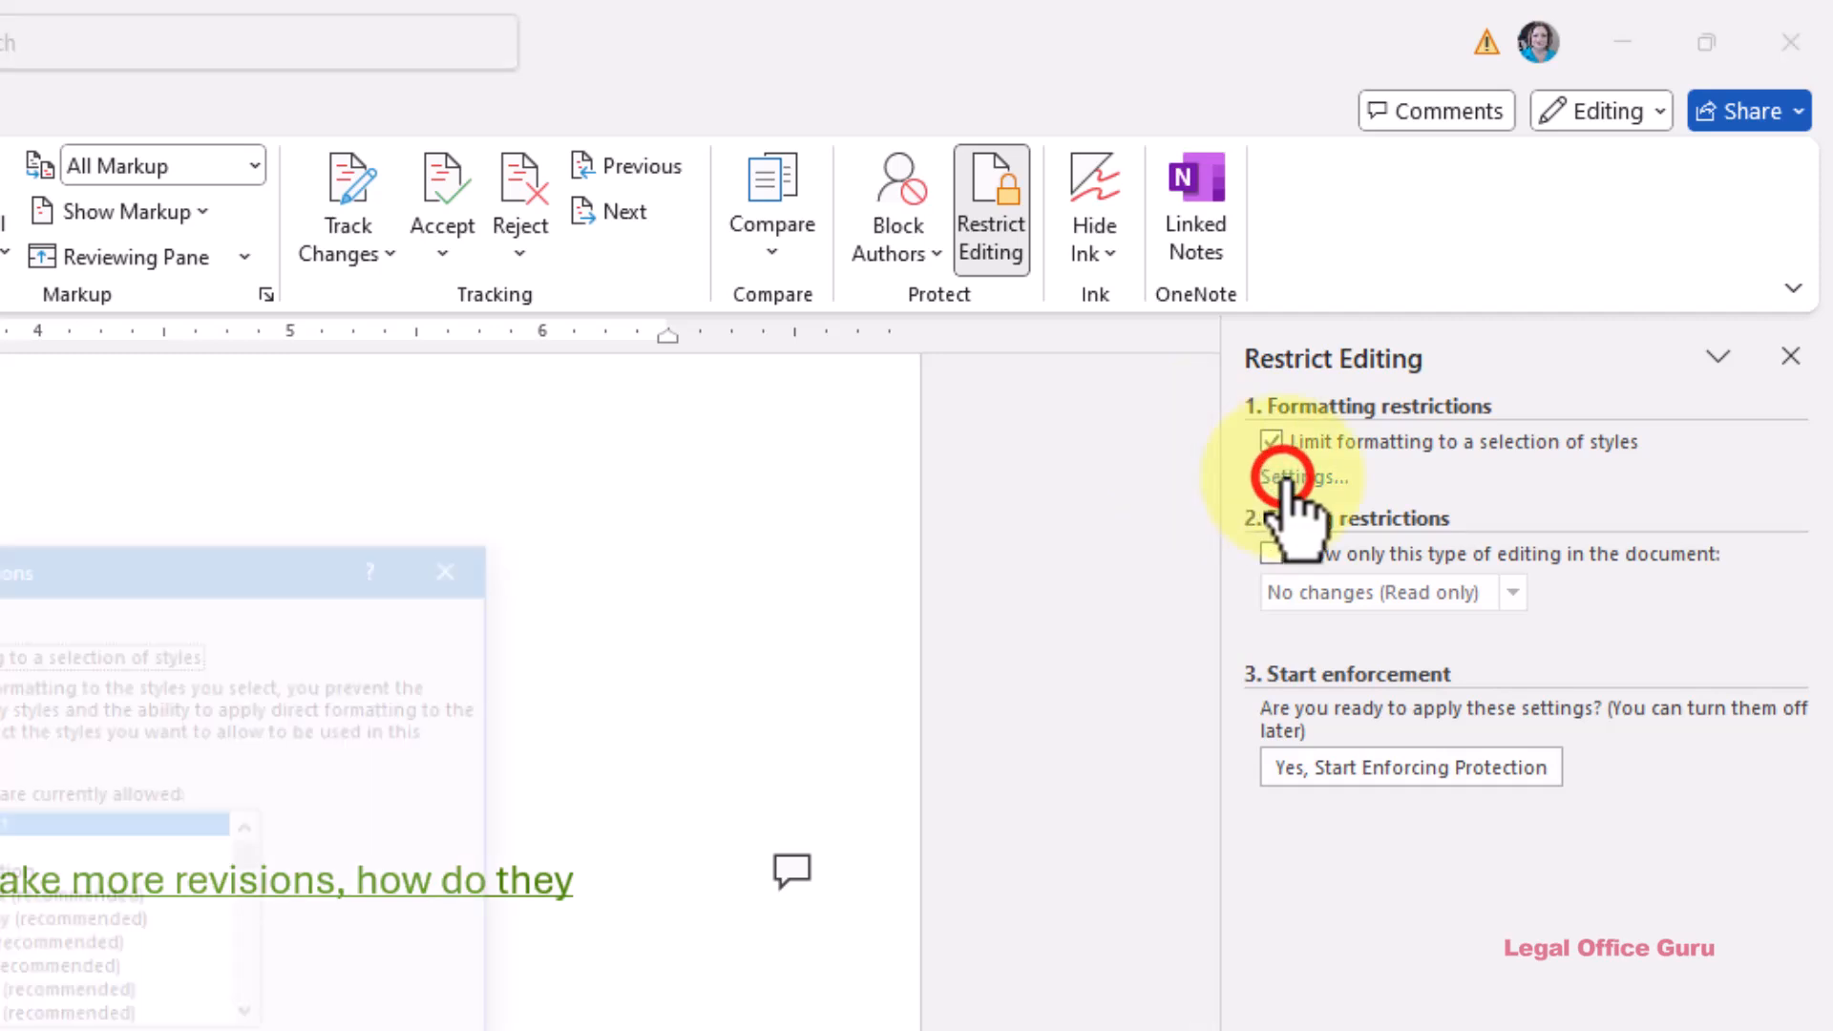
pyautogui.click(1296, 478)
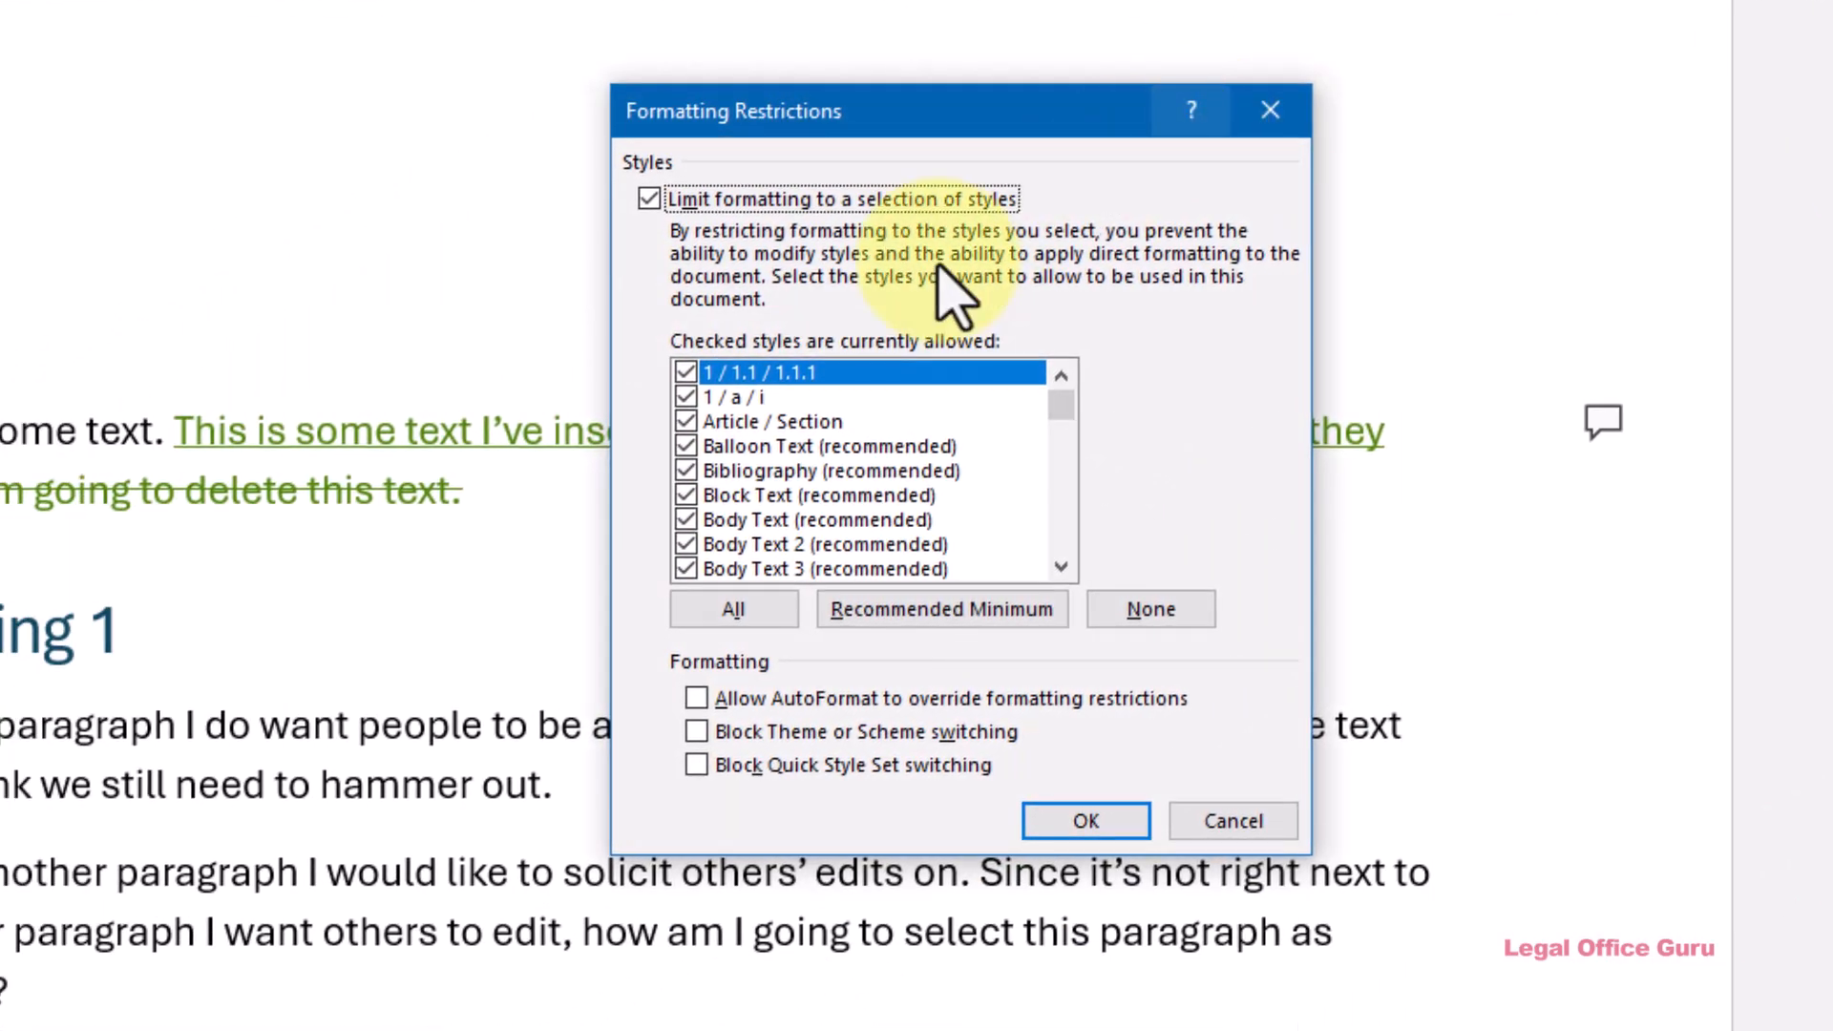
# Set allowed styles, block theme/scheme and Quick Style Set switching, and confirm the restrictions
pyautogui.click(1149, 609)
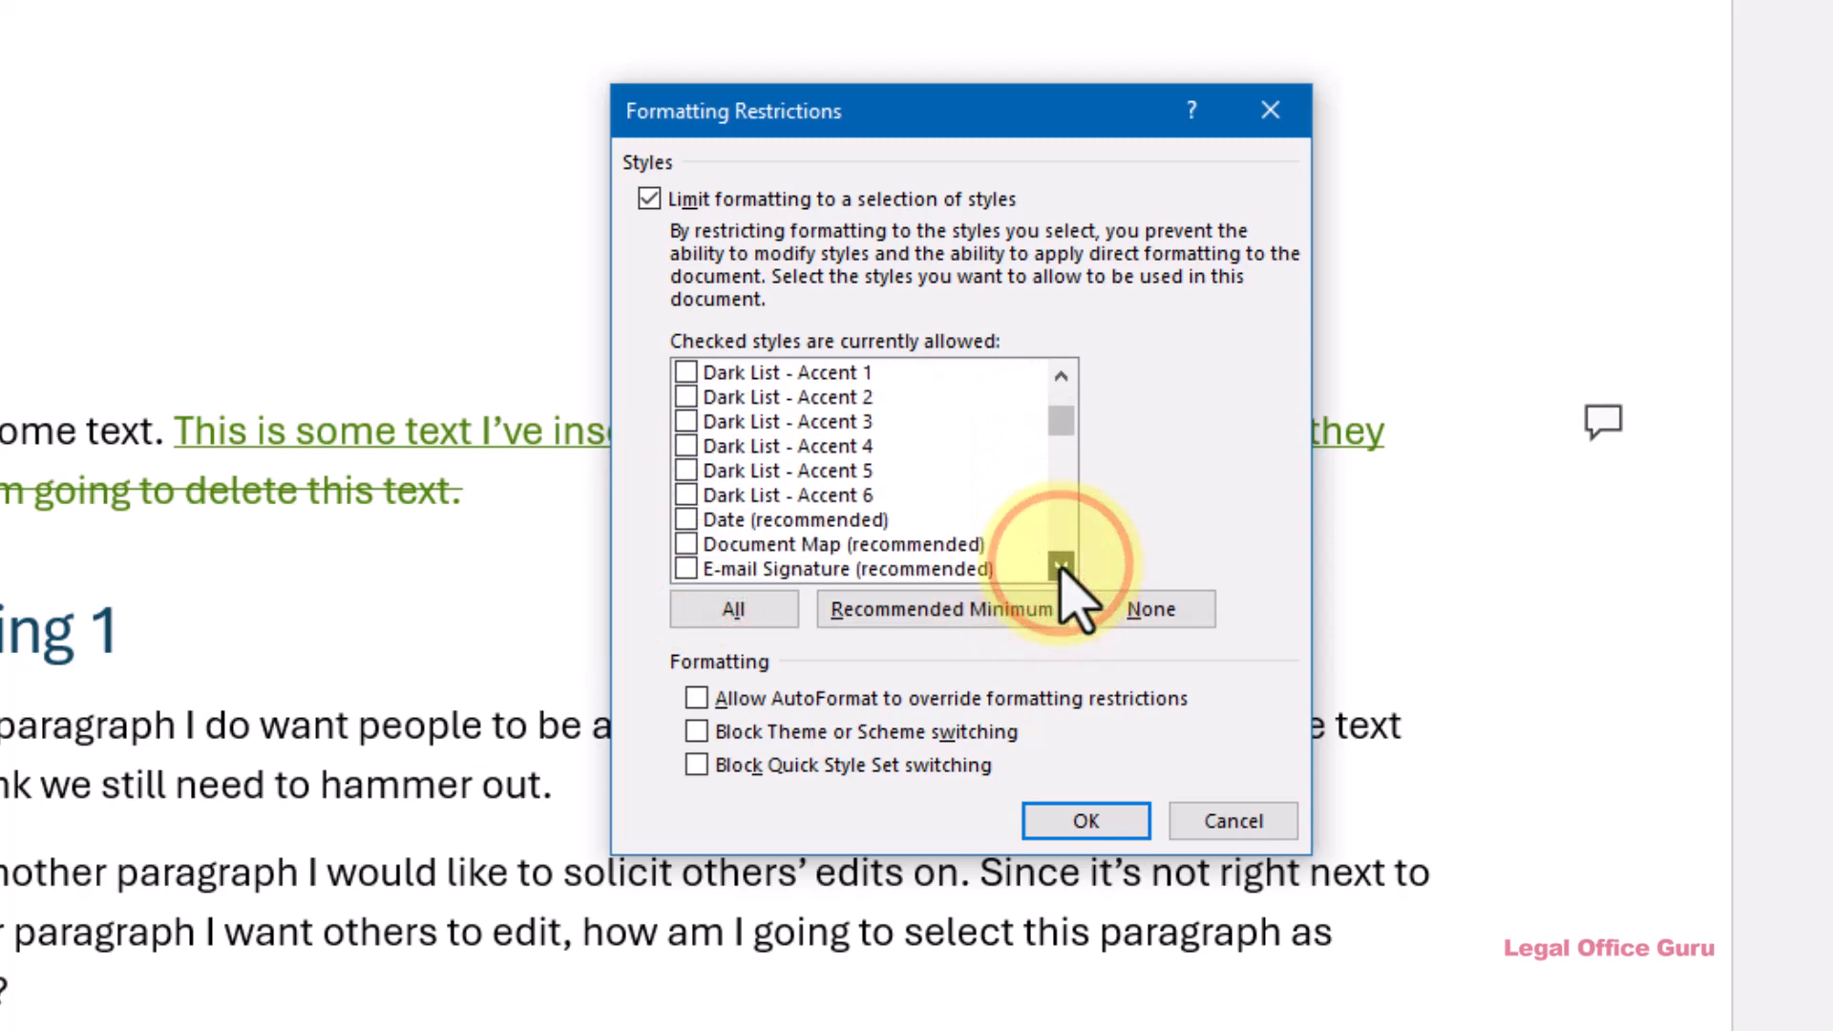
pyautogui.click(1058, 564)
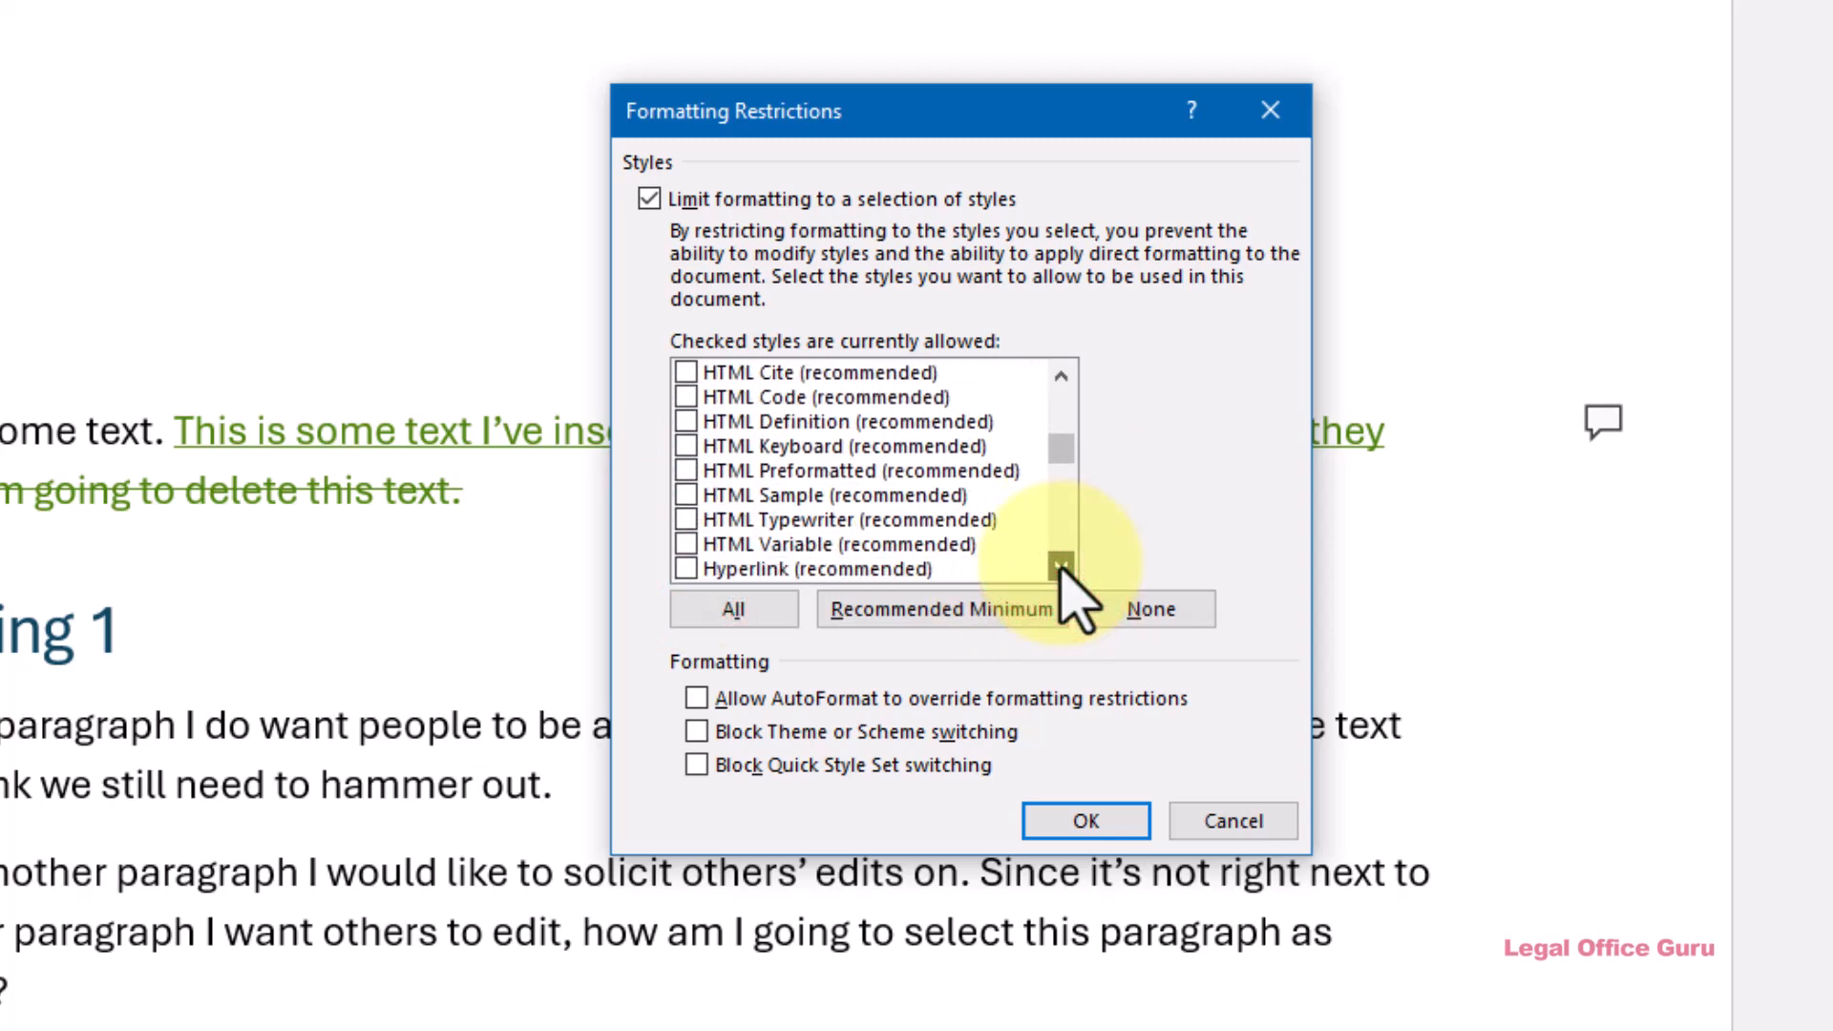
pyautogui.click(1058, 567)
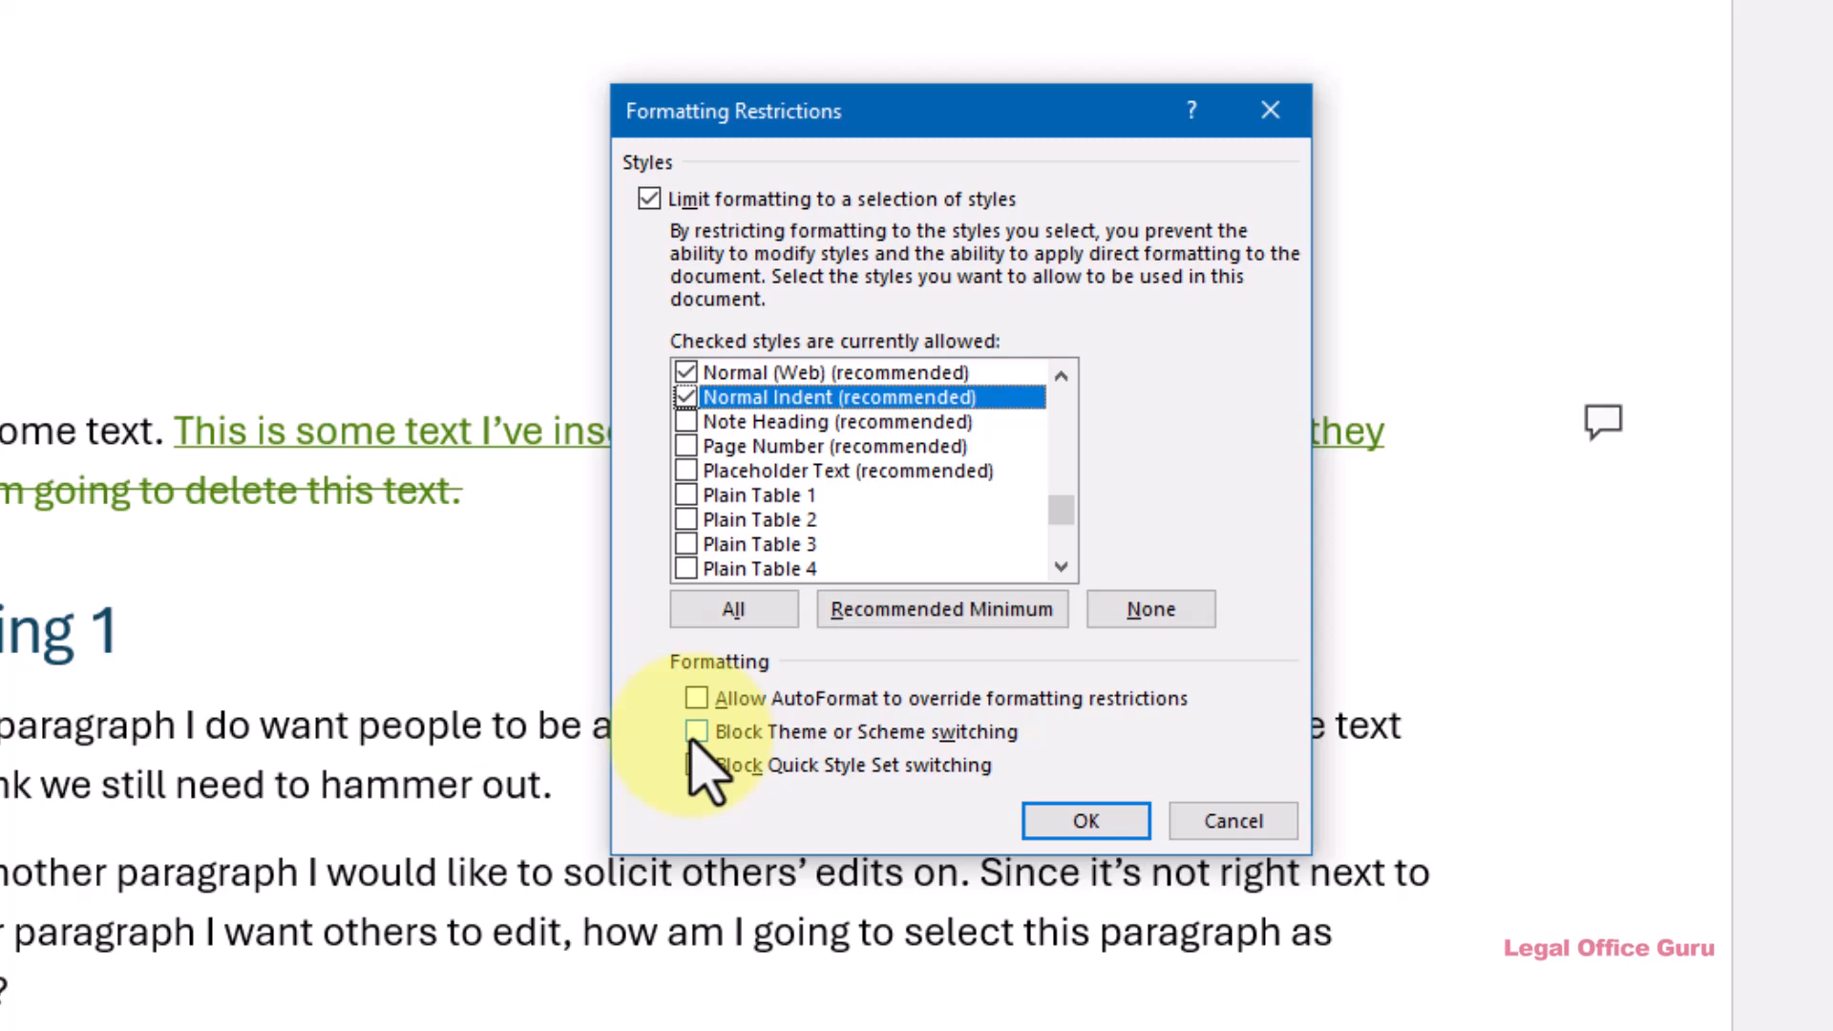
pyautogui.click(698, 732)
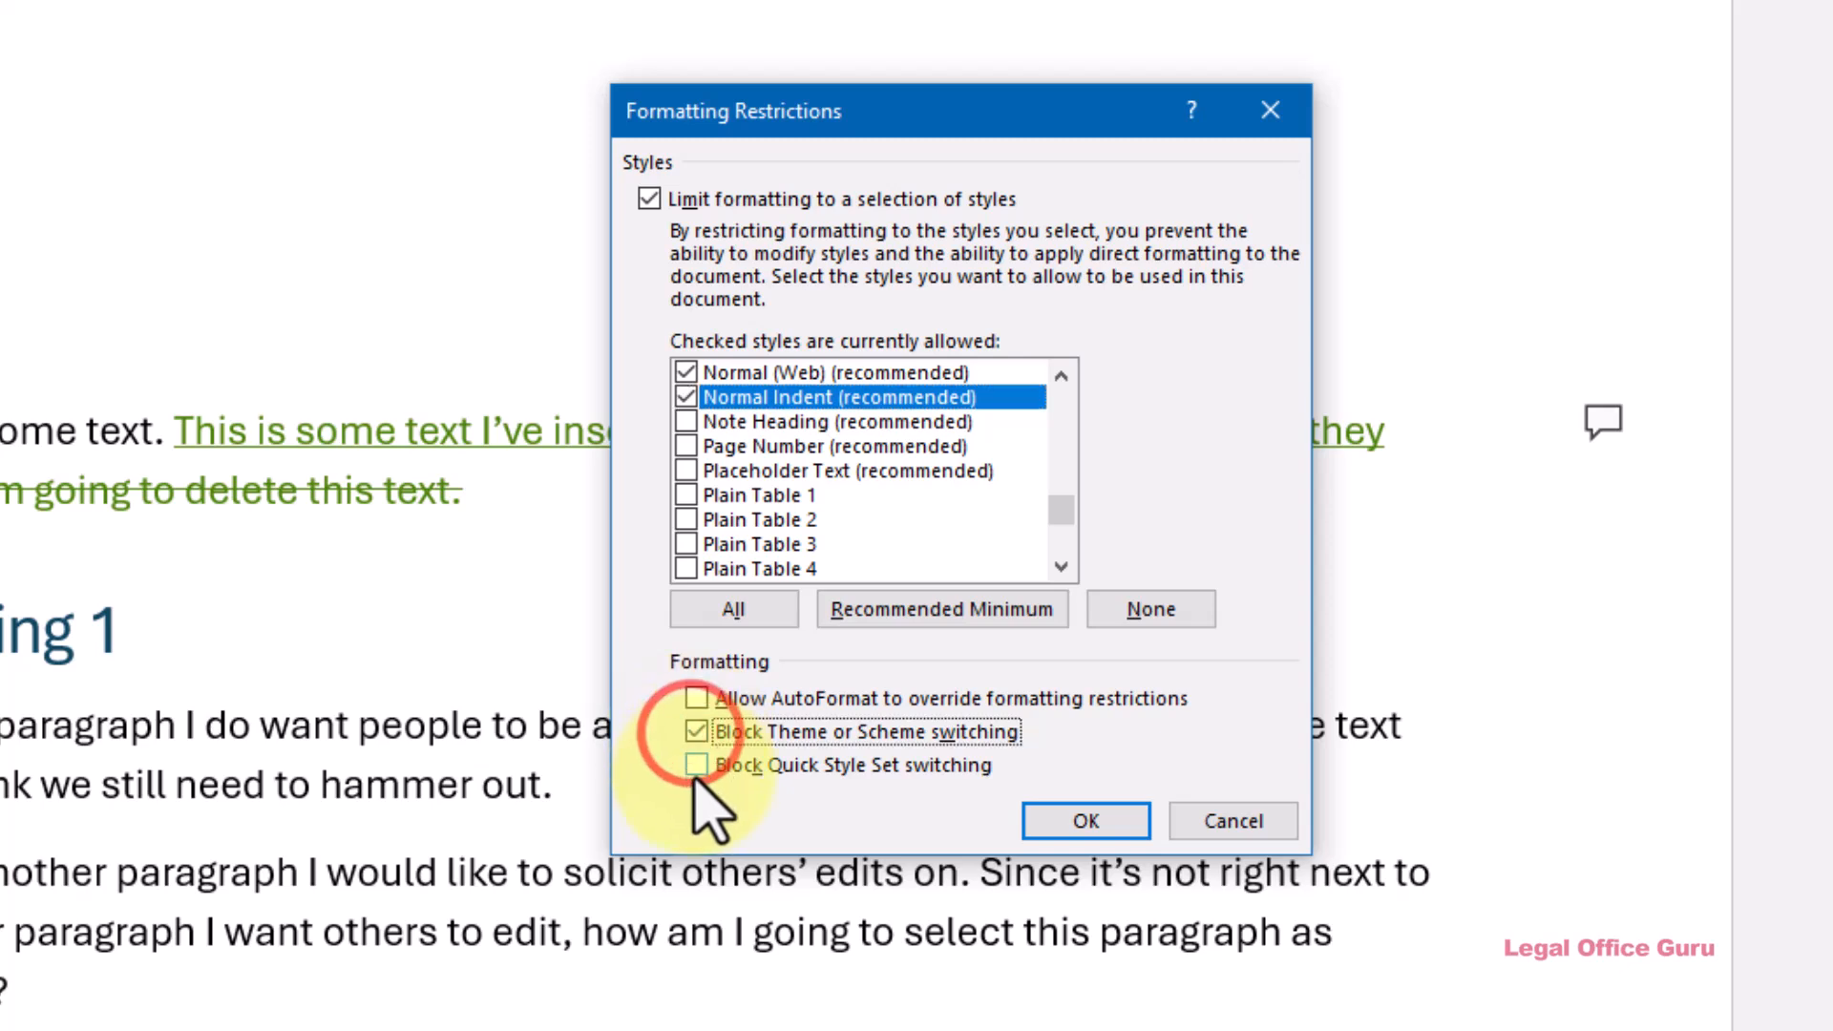
pyautogui.click(697, 764)
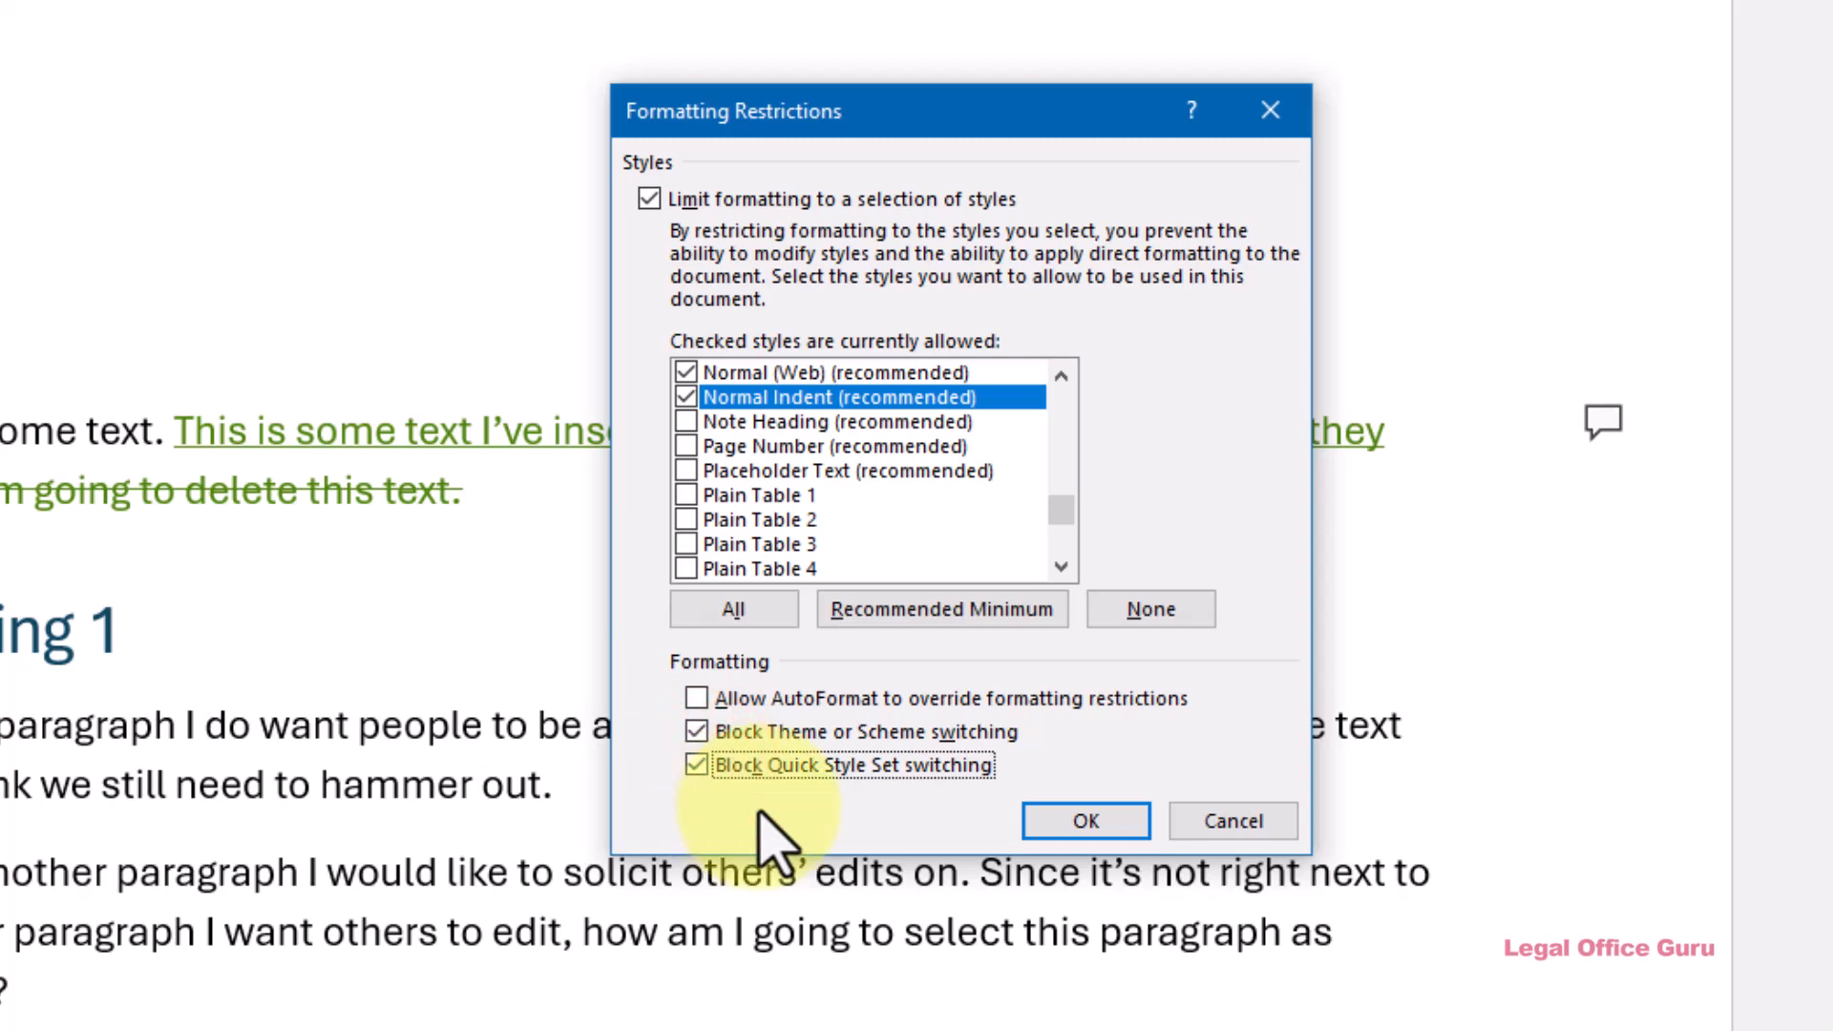
pyautogui.moveTo(1082, 819)
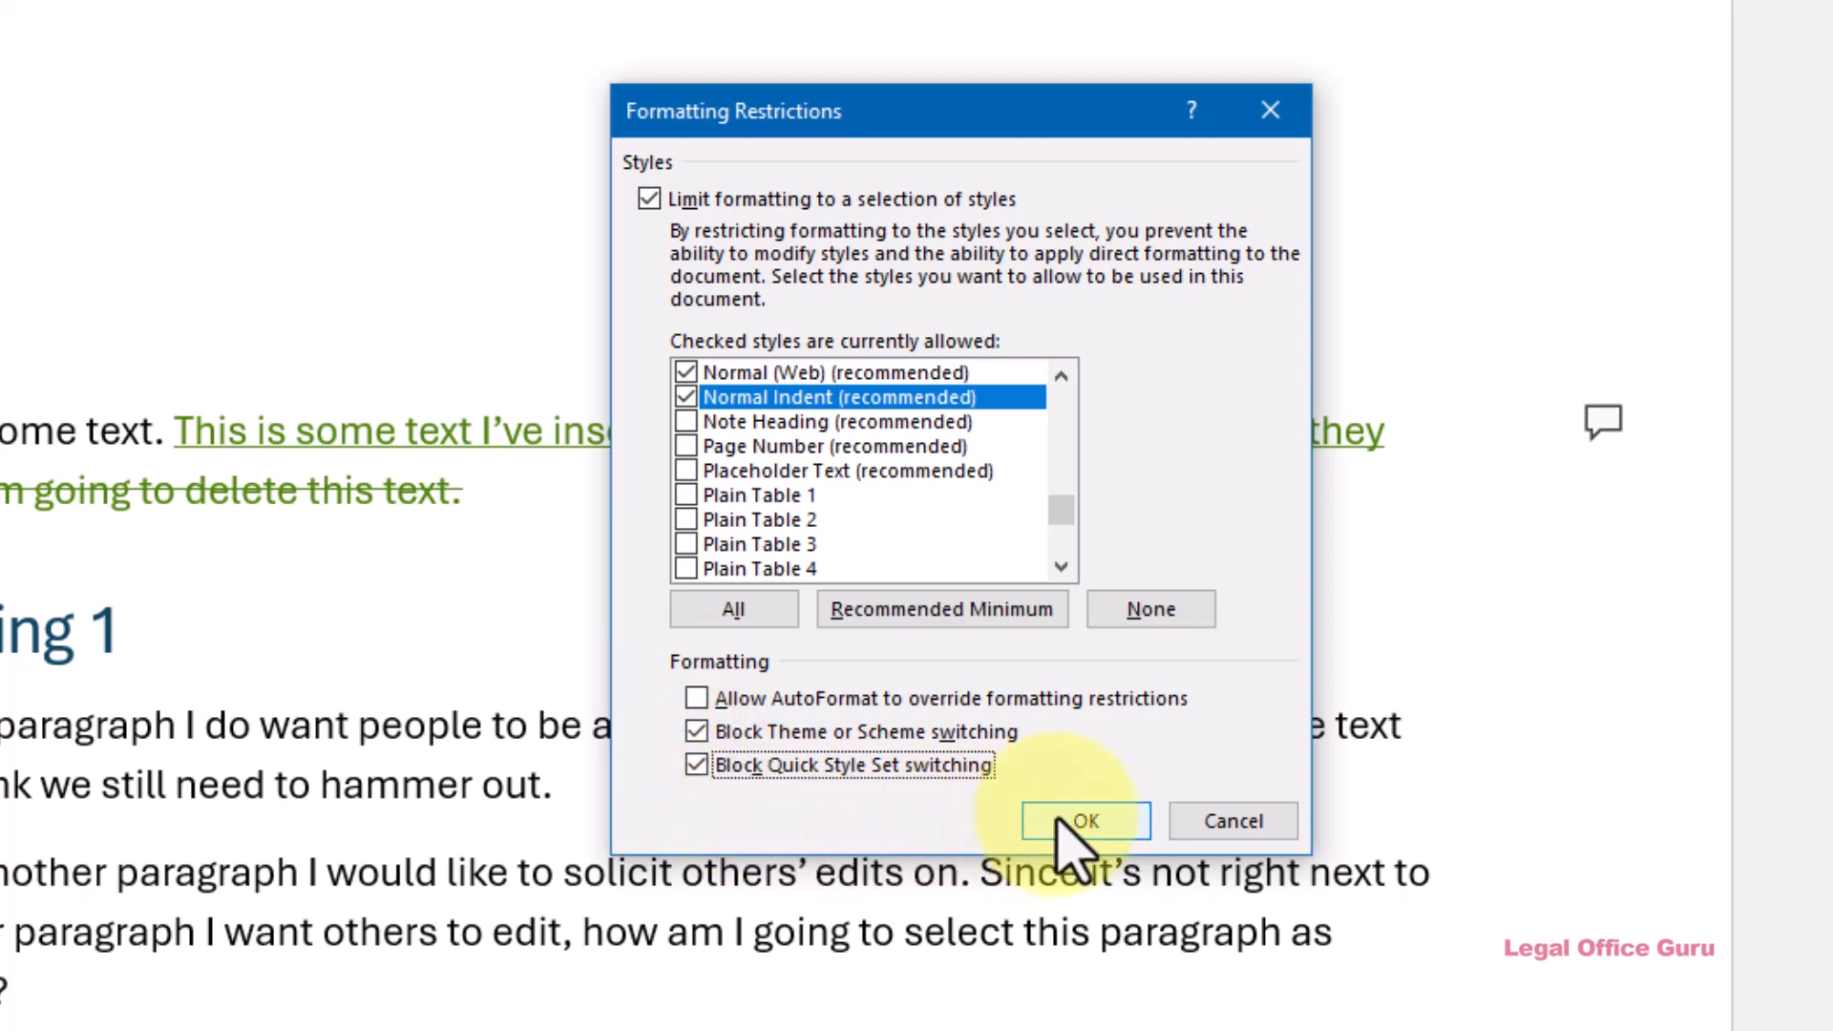
pyautogui.click(696, 698)
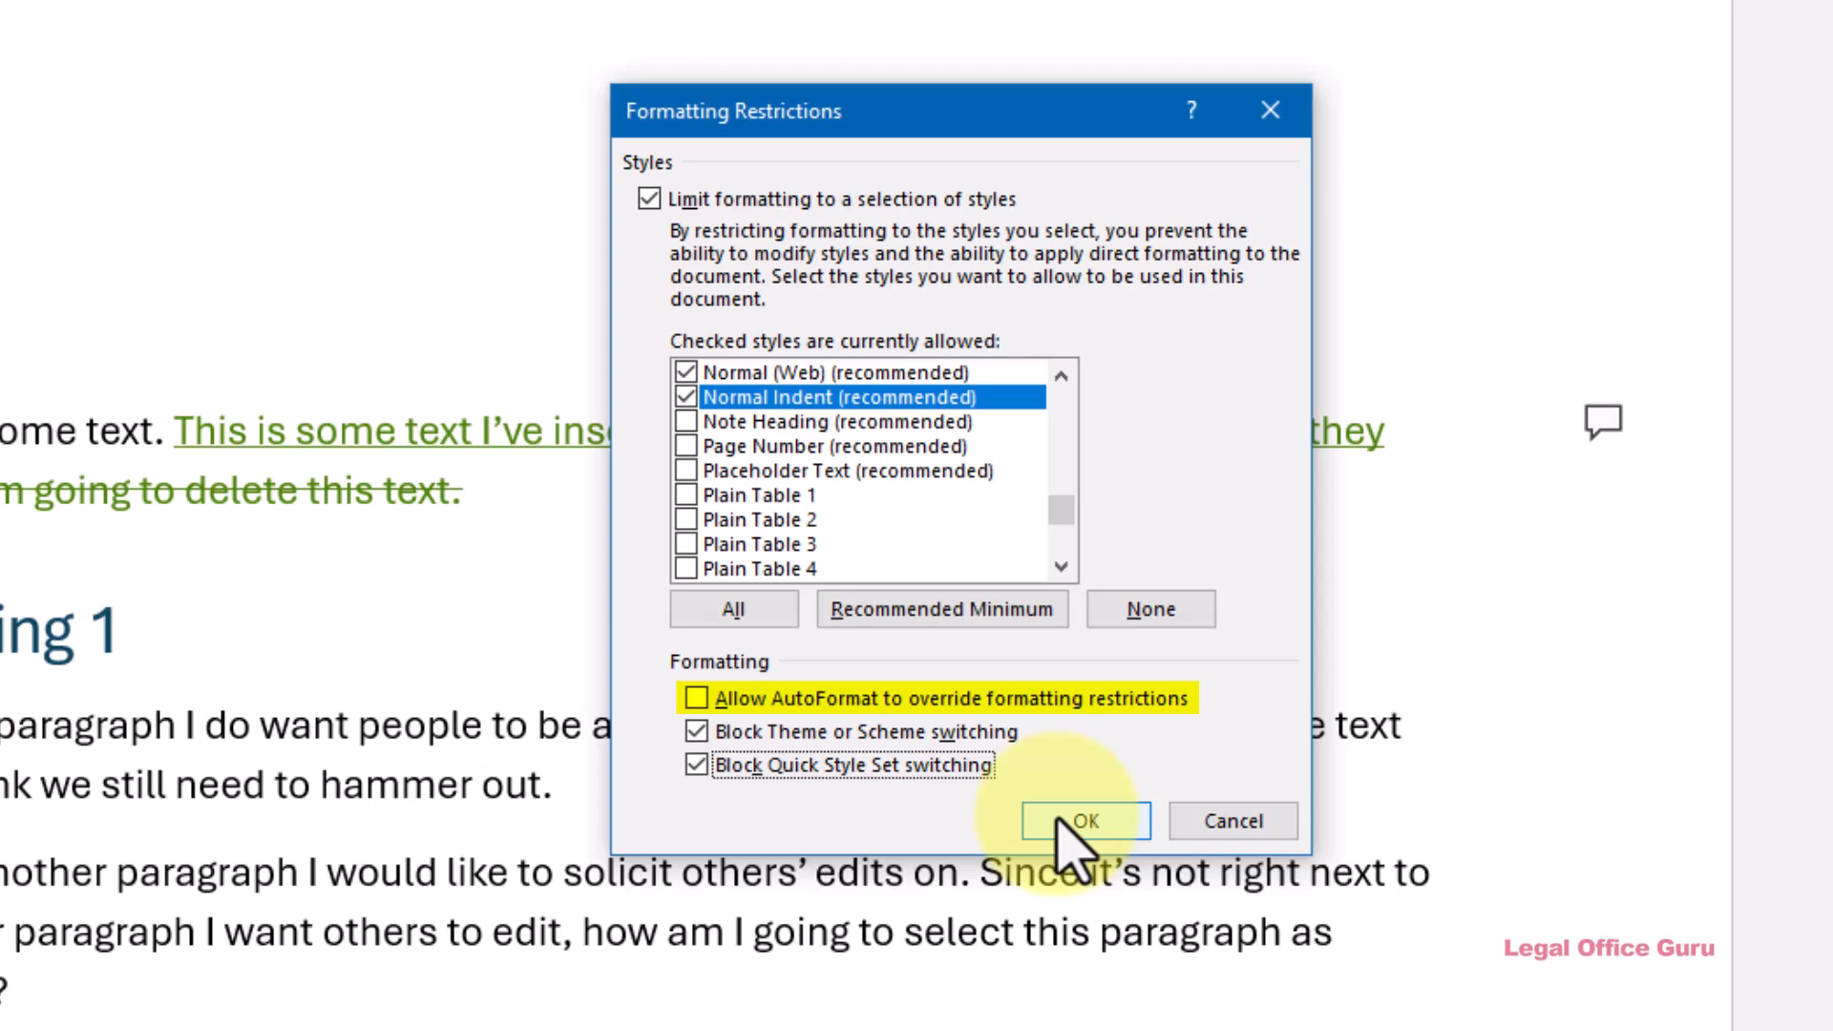
pyautogui.click(698, 698)
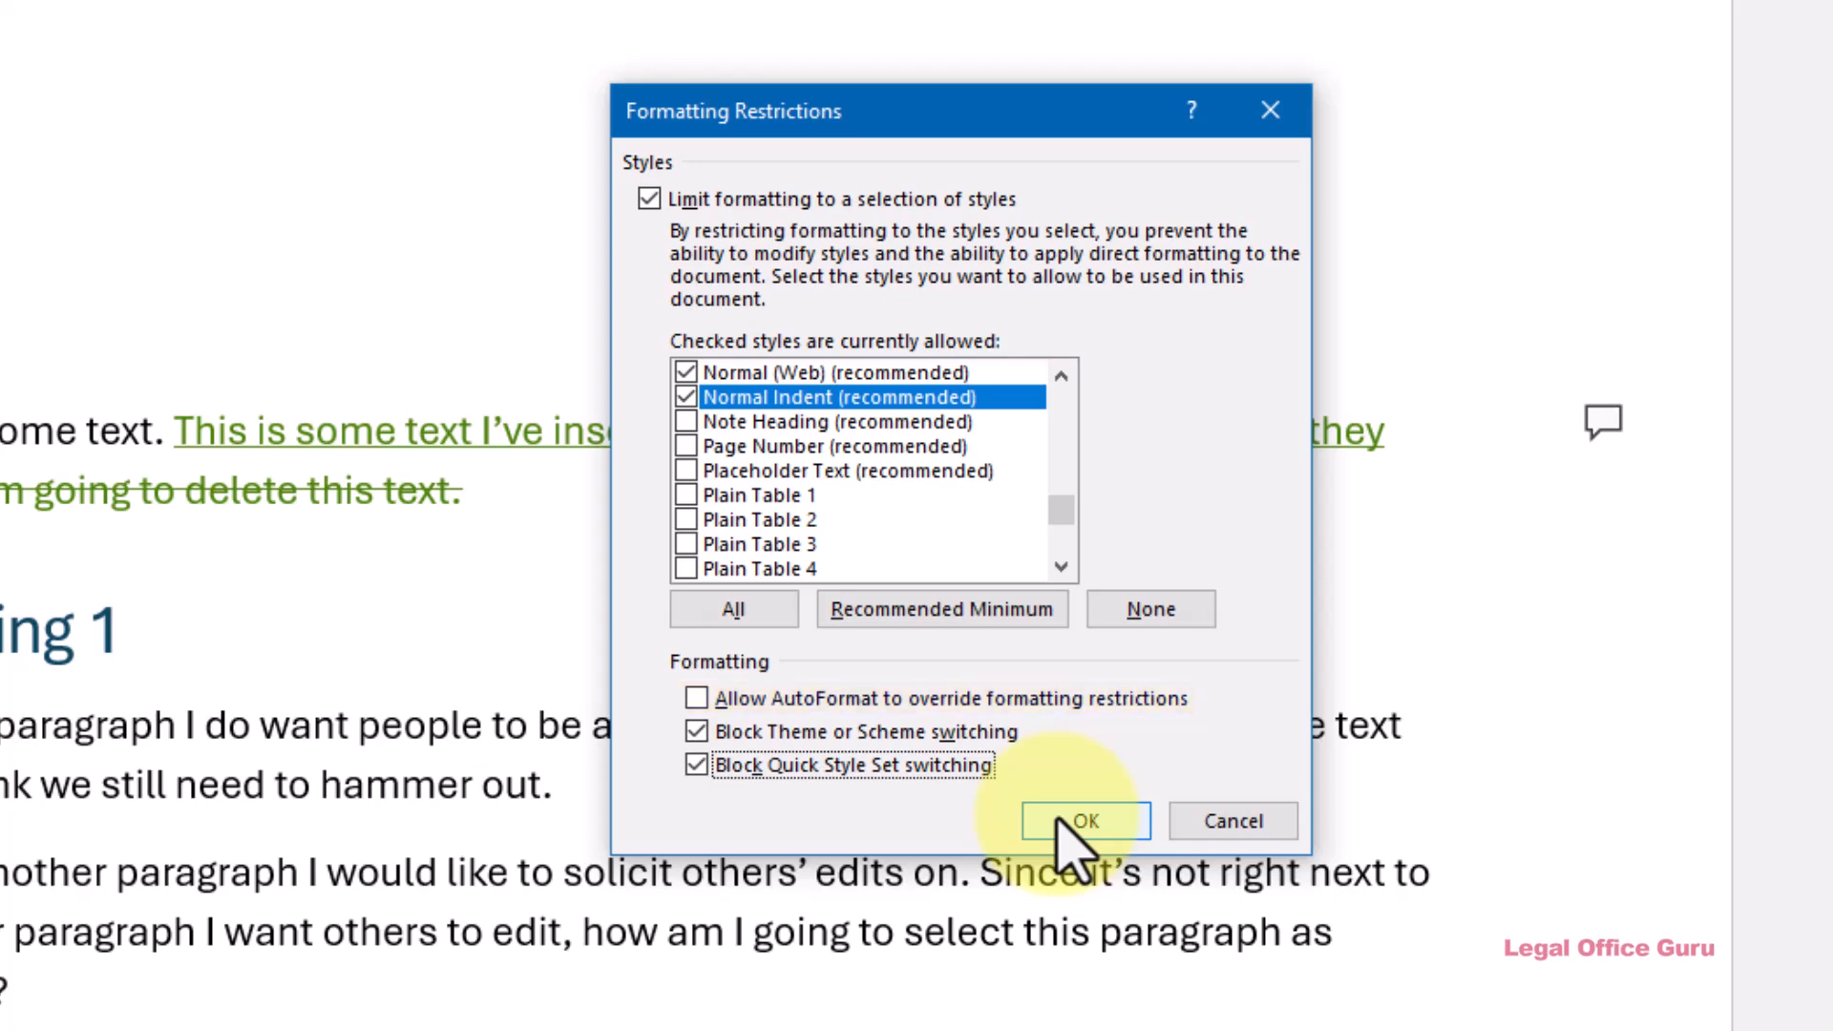
pyautogui.click(1083, 819)
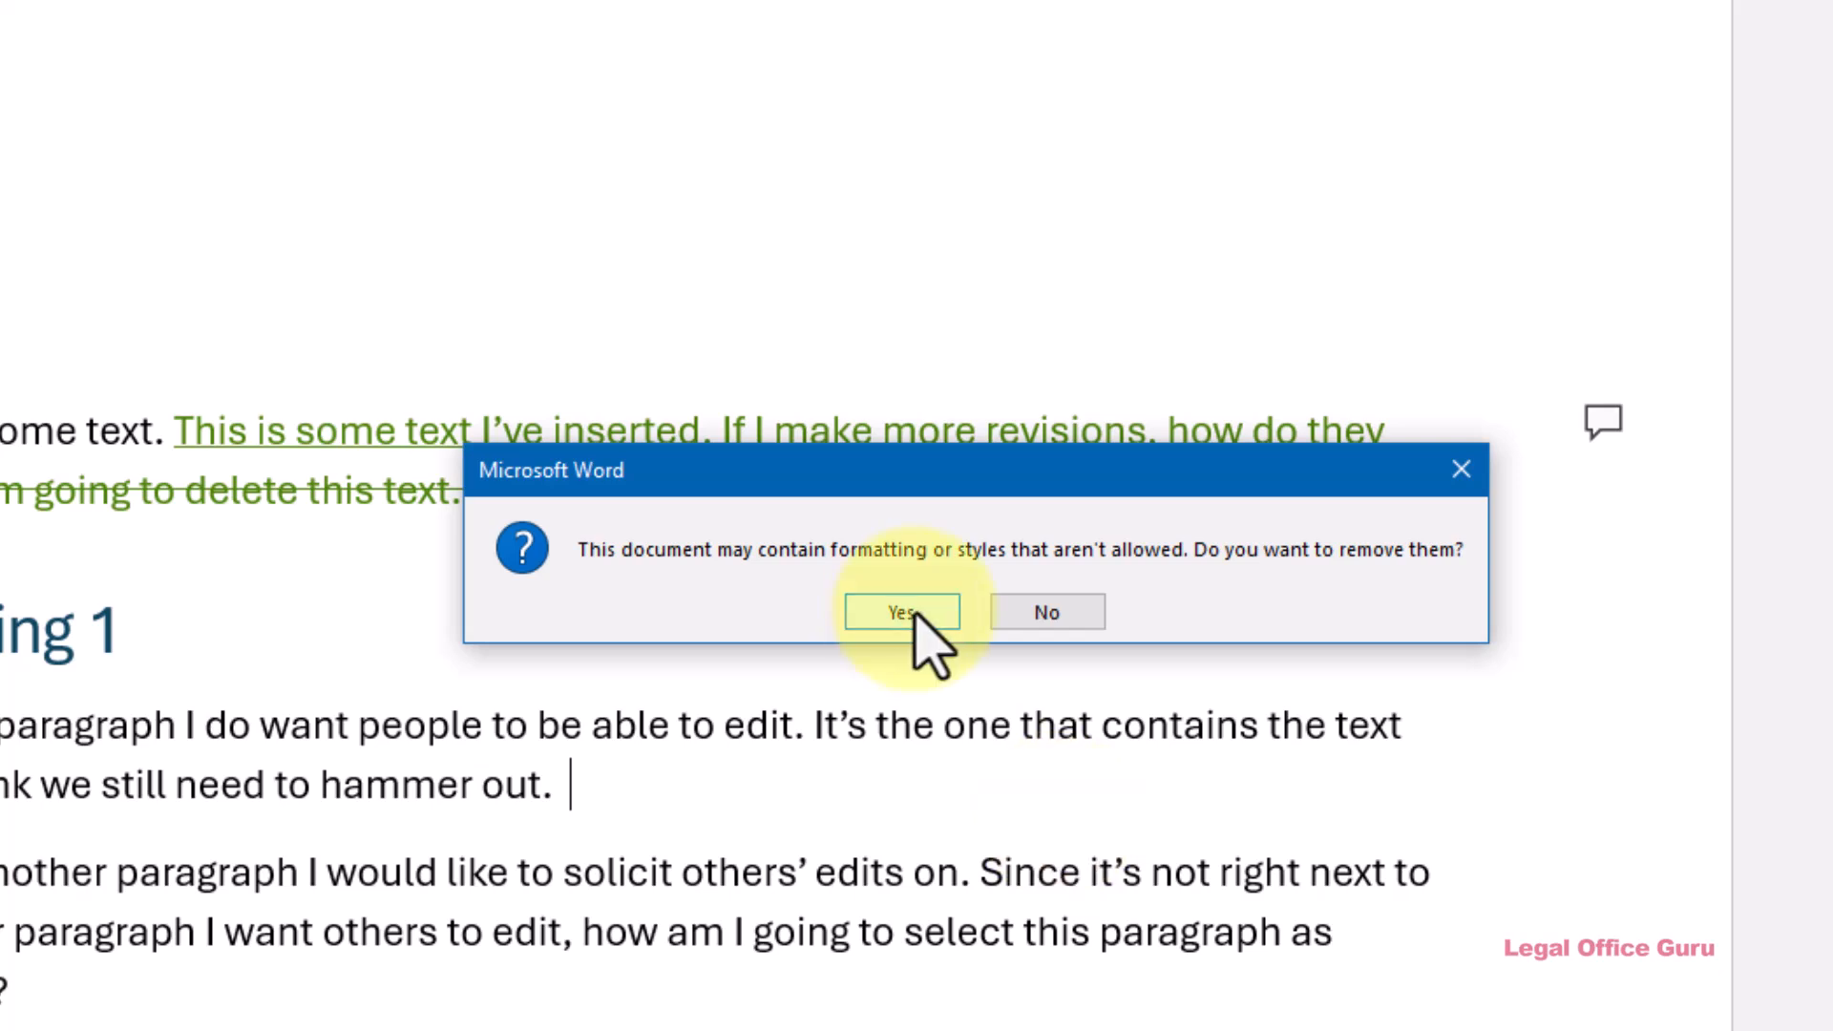
pyautogui.moveTo(1046, 611)
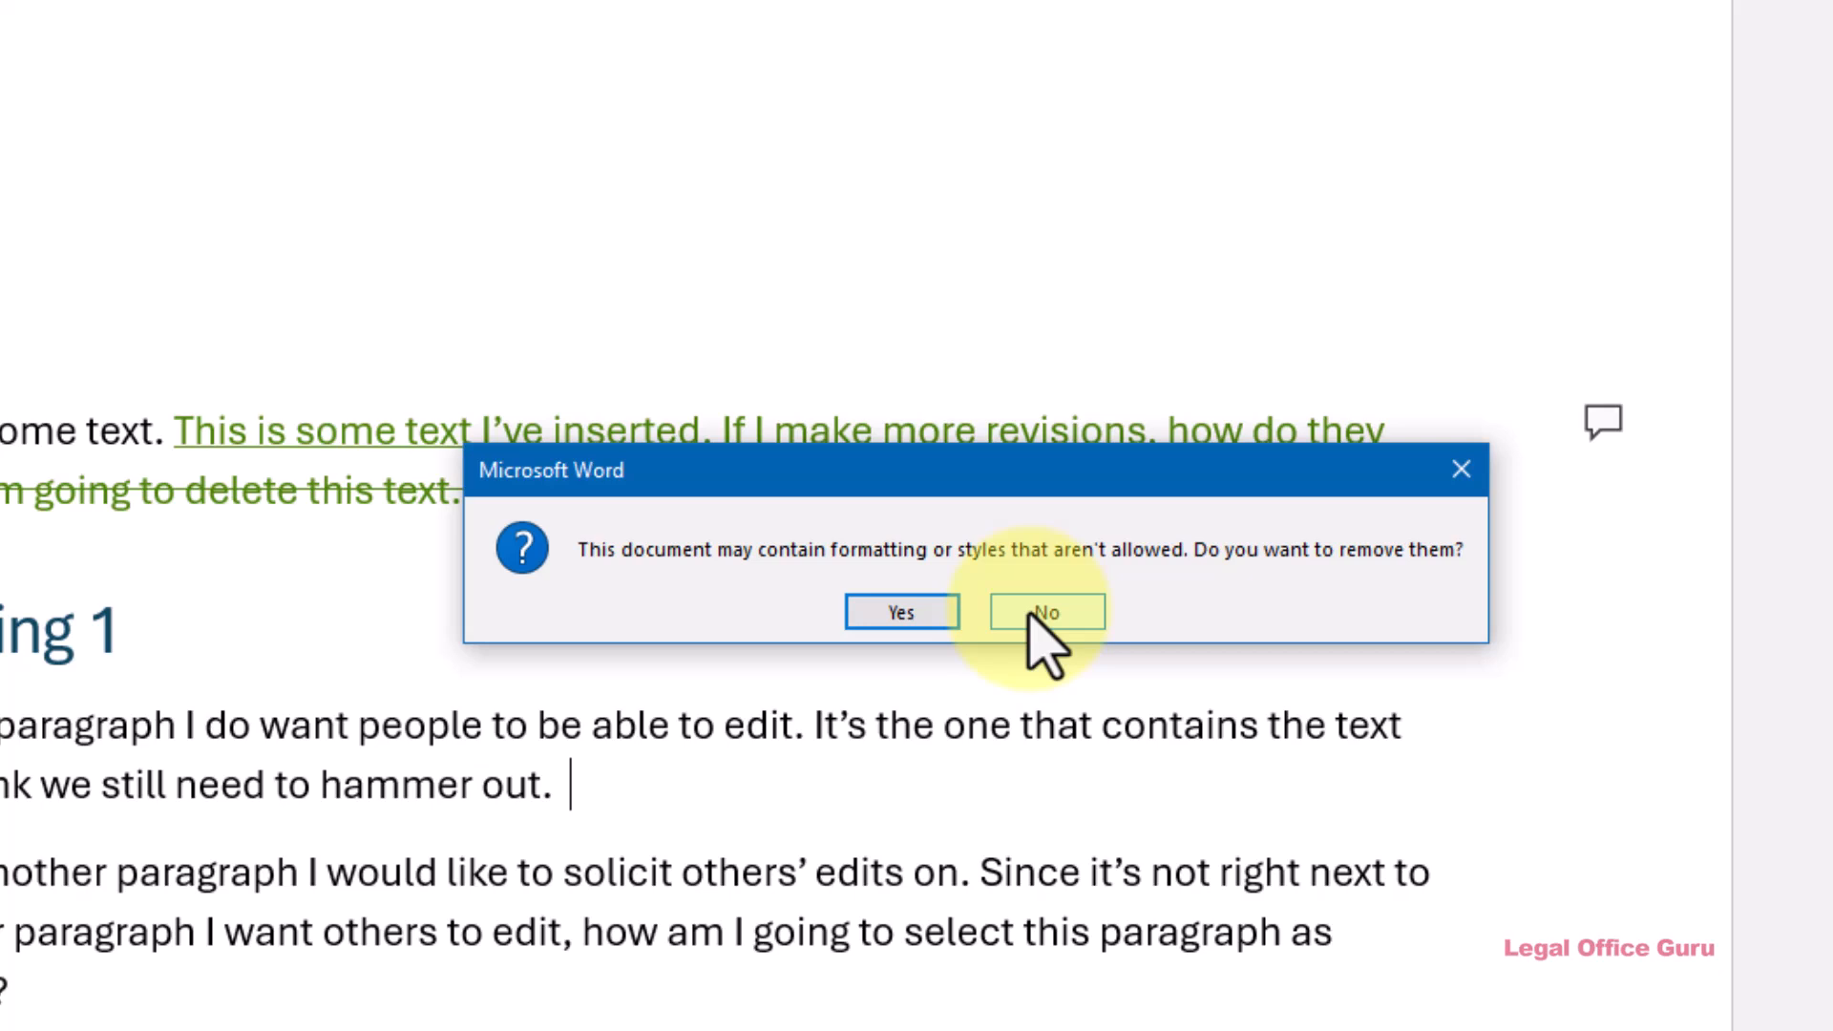
# Answer No to removing disallowed formatting and styles
pyautogui.click(1045, 611)
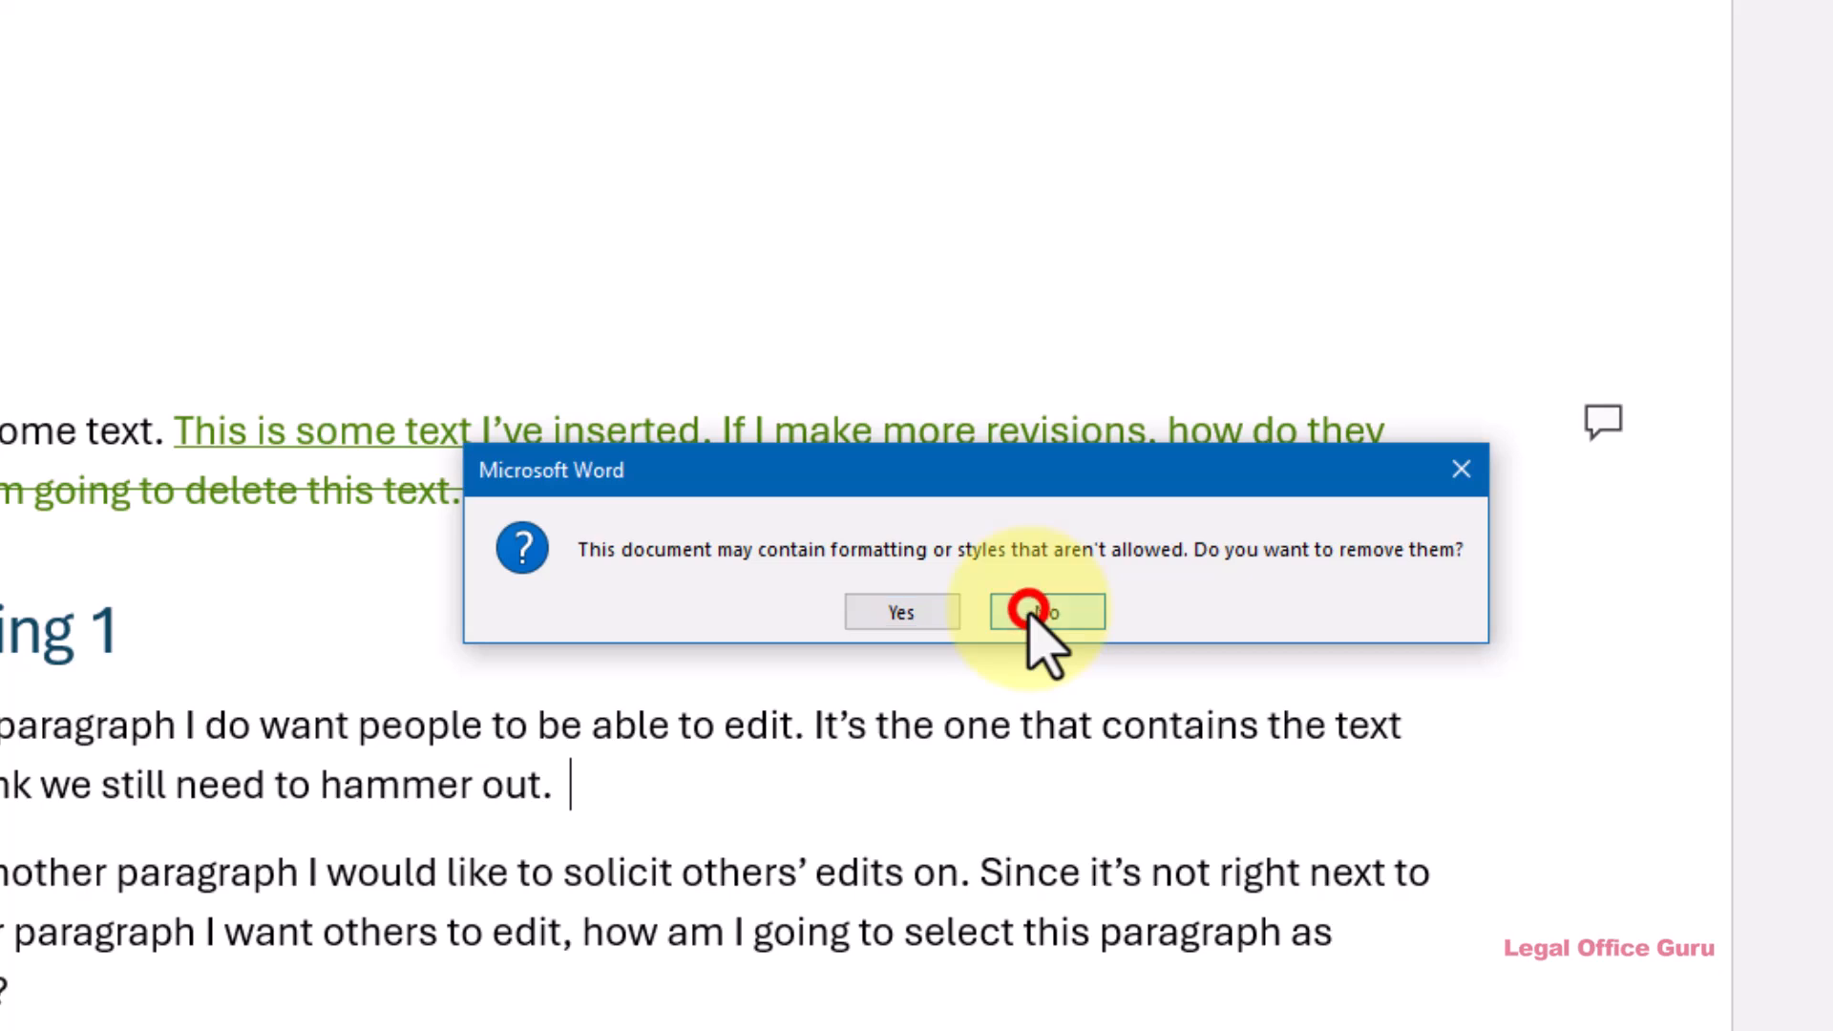
pyautogui.click(1047, 611)
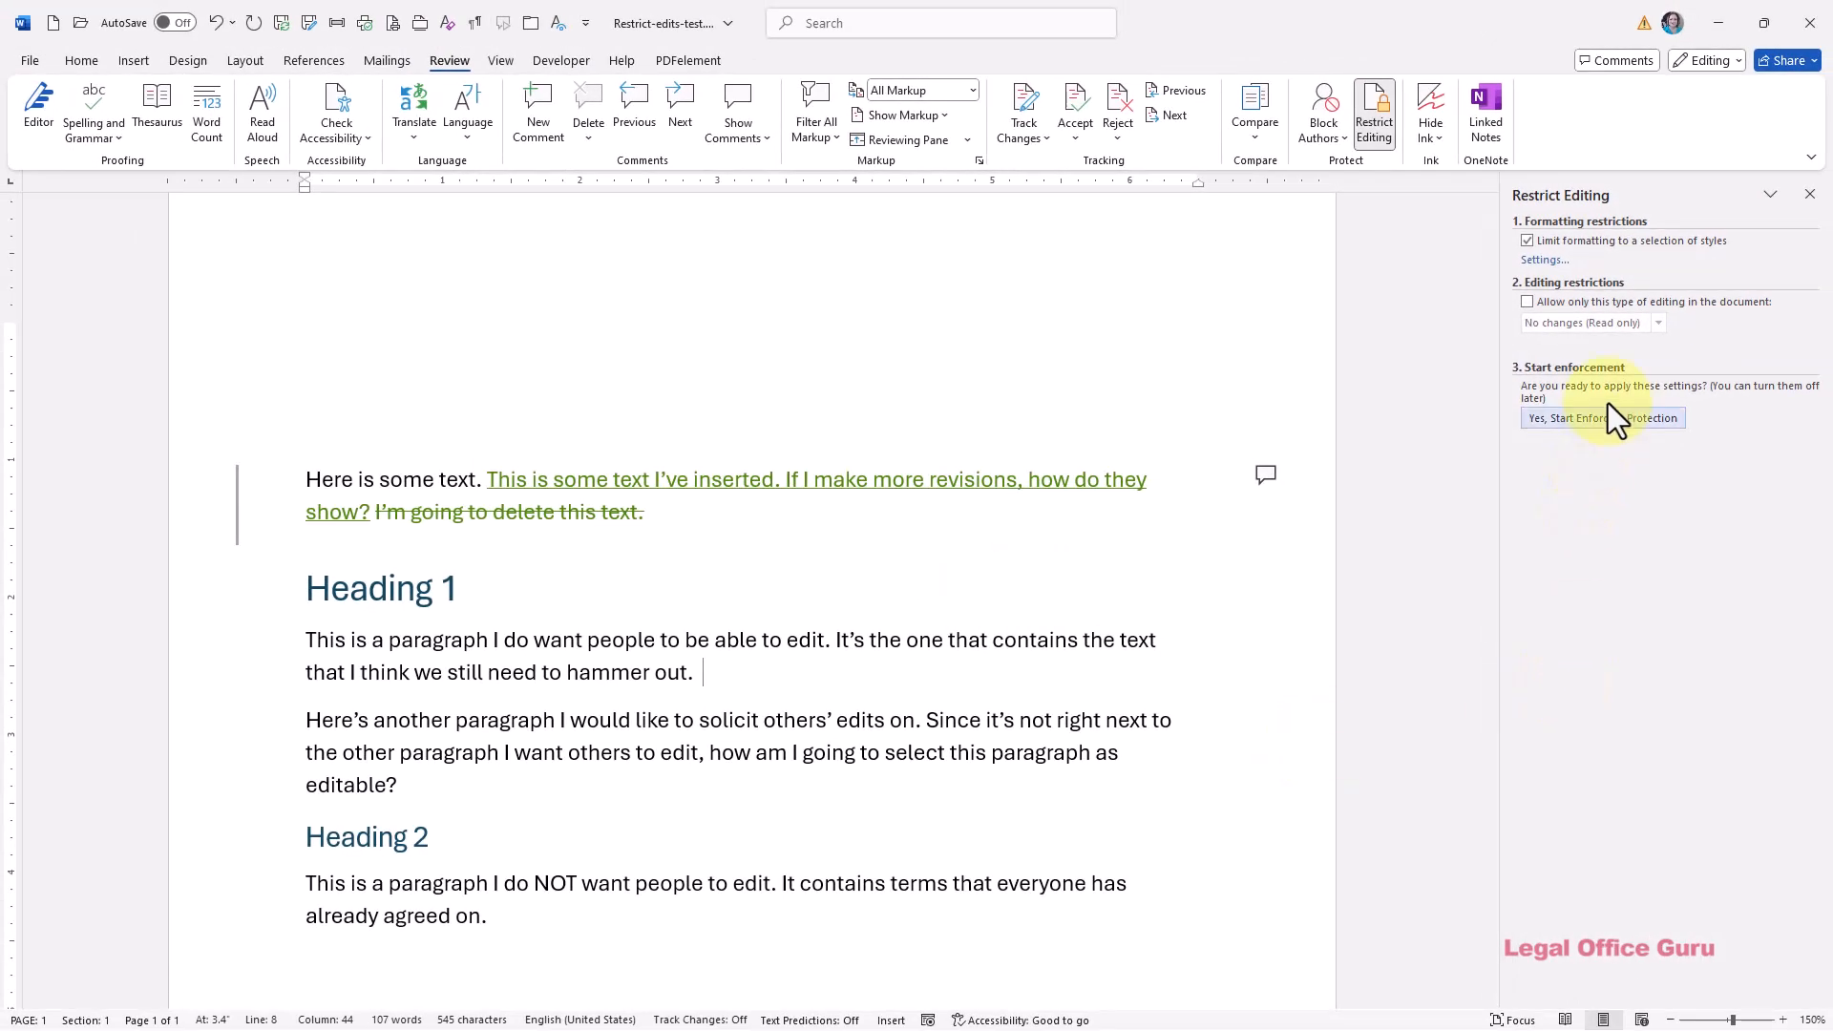
# Re-enforce editing and formatting protection with a confirmed password
pyautogui.click(1603, 418)
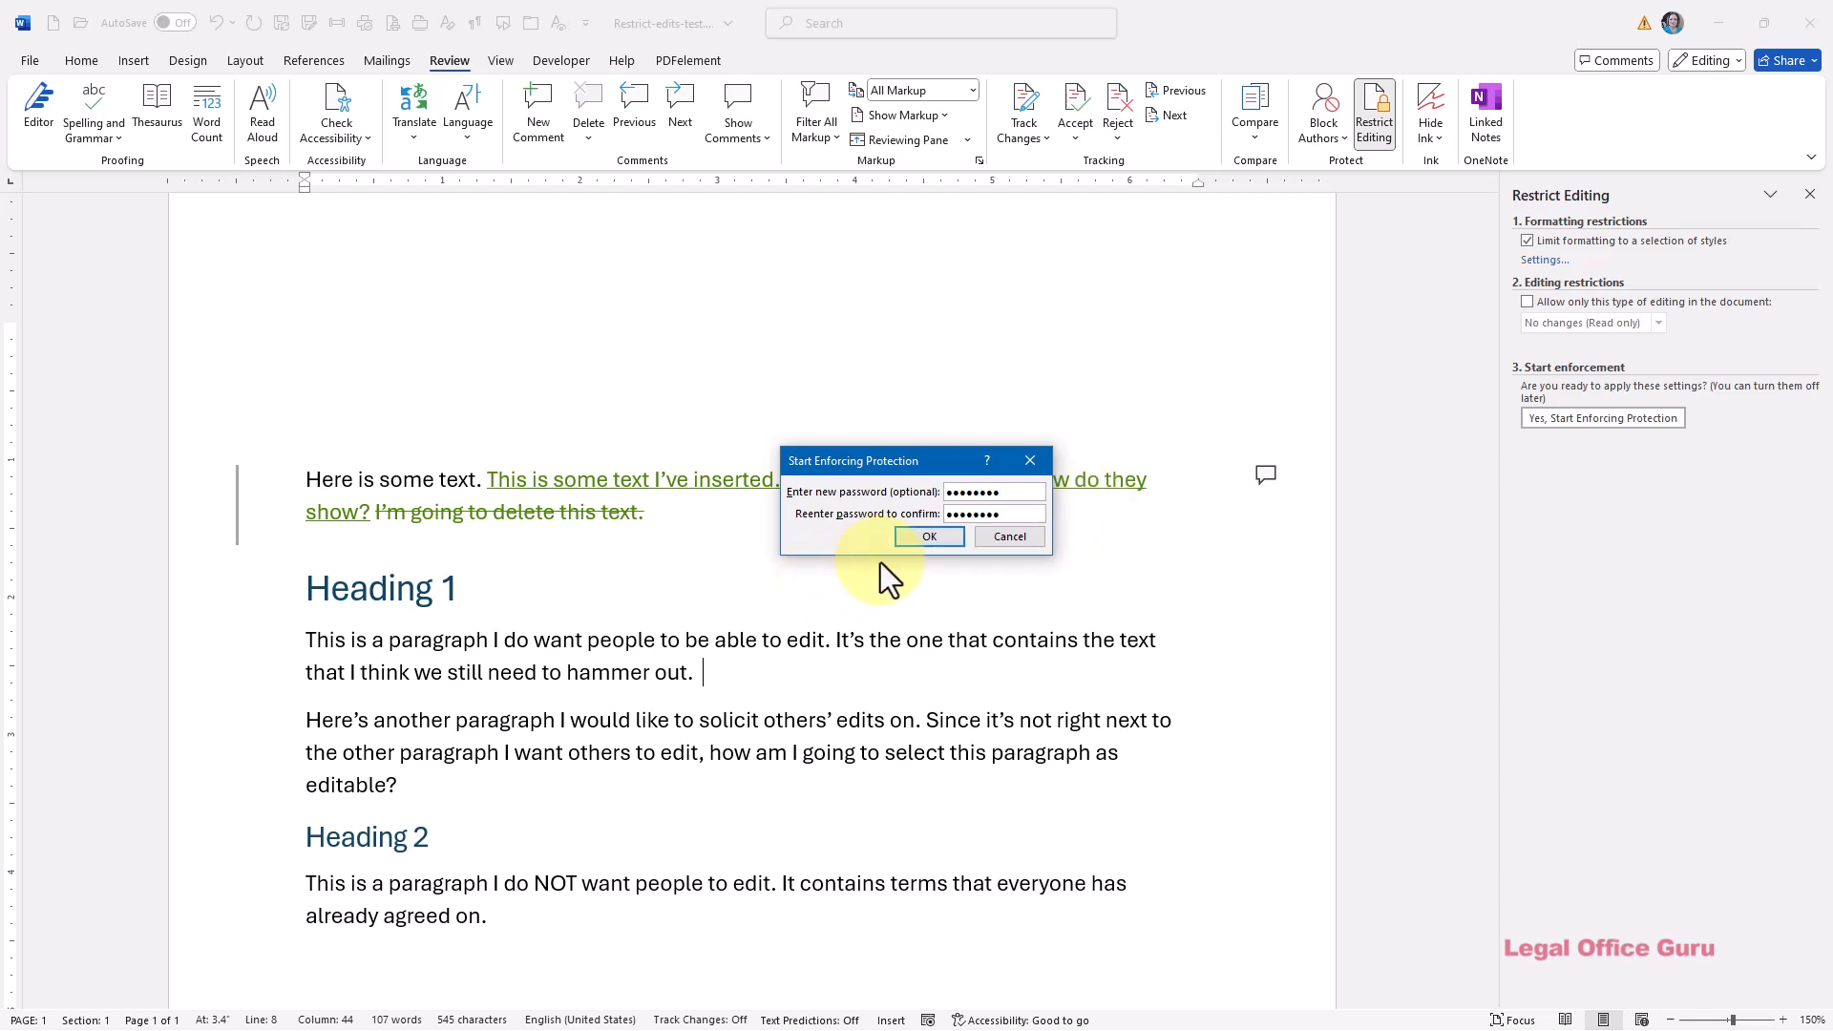
pyautogui.click(928, 537)
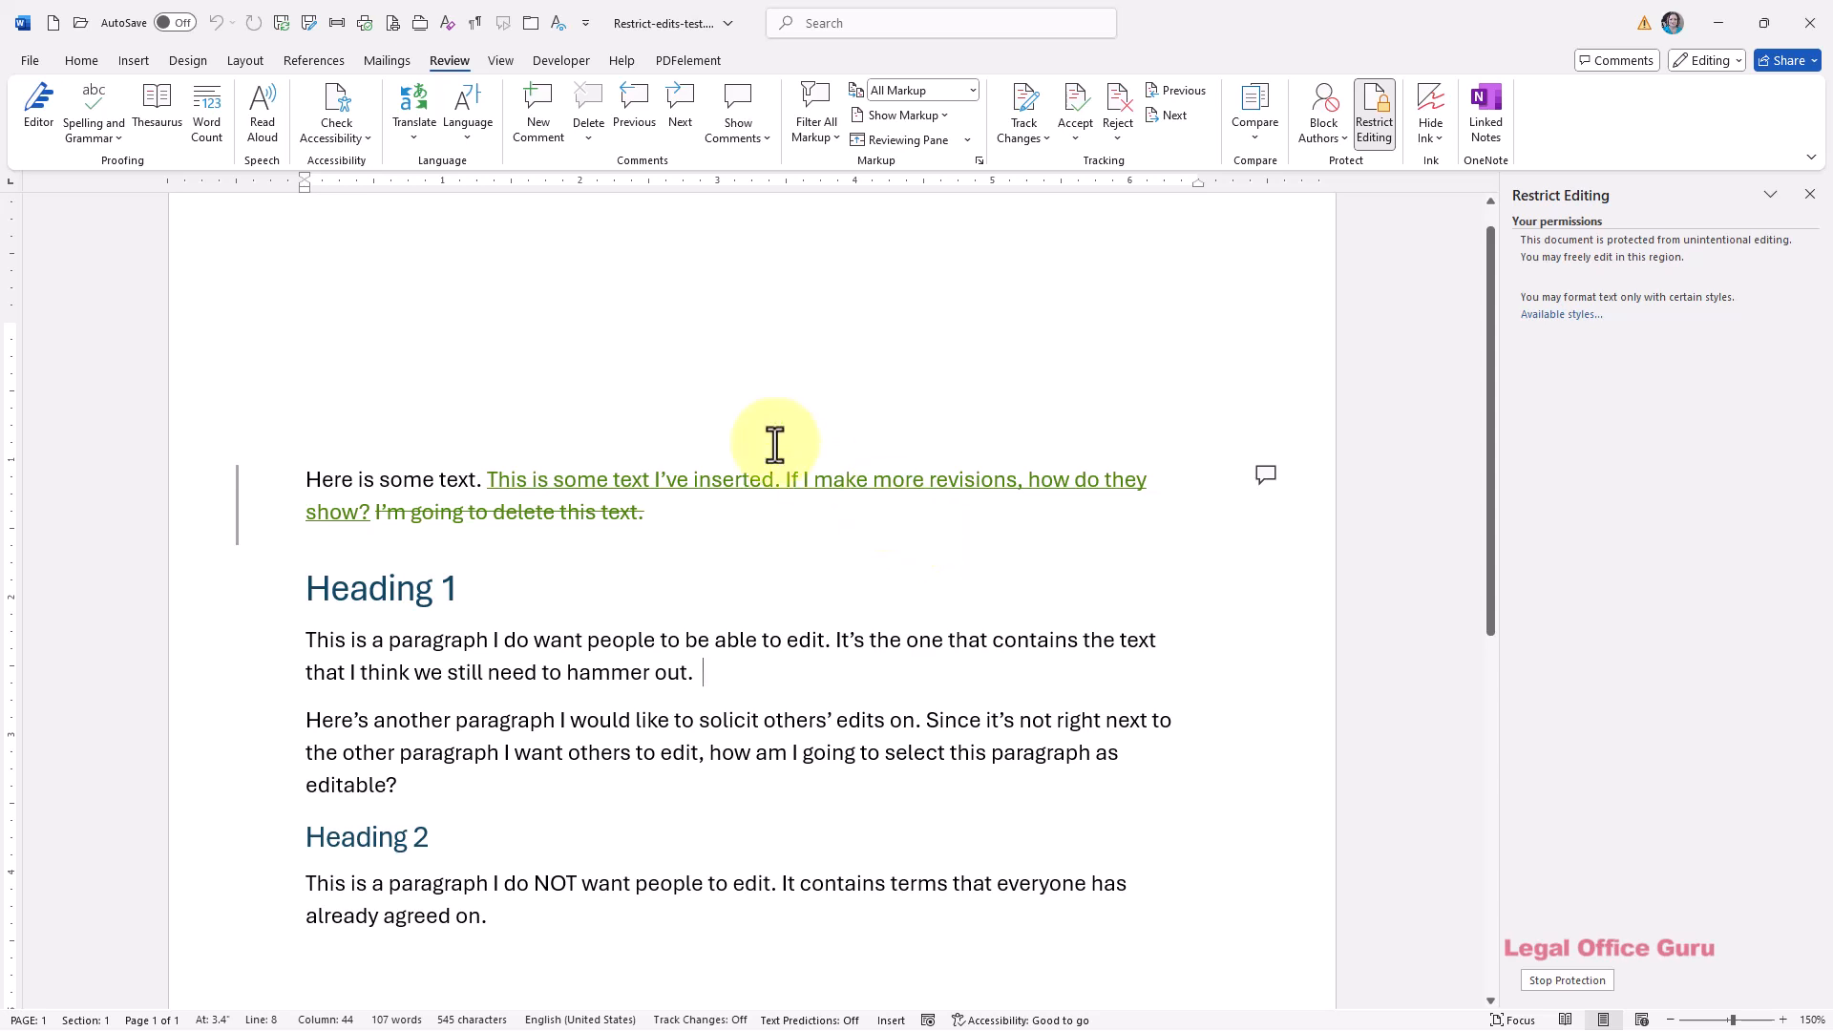
# Check Manage Styles' Set Defaults tab and the Styles list, confirming only Normal is offered
pyautogui.click(81, 59)
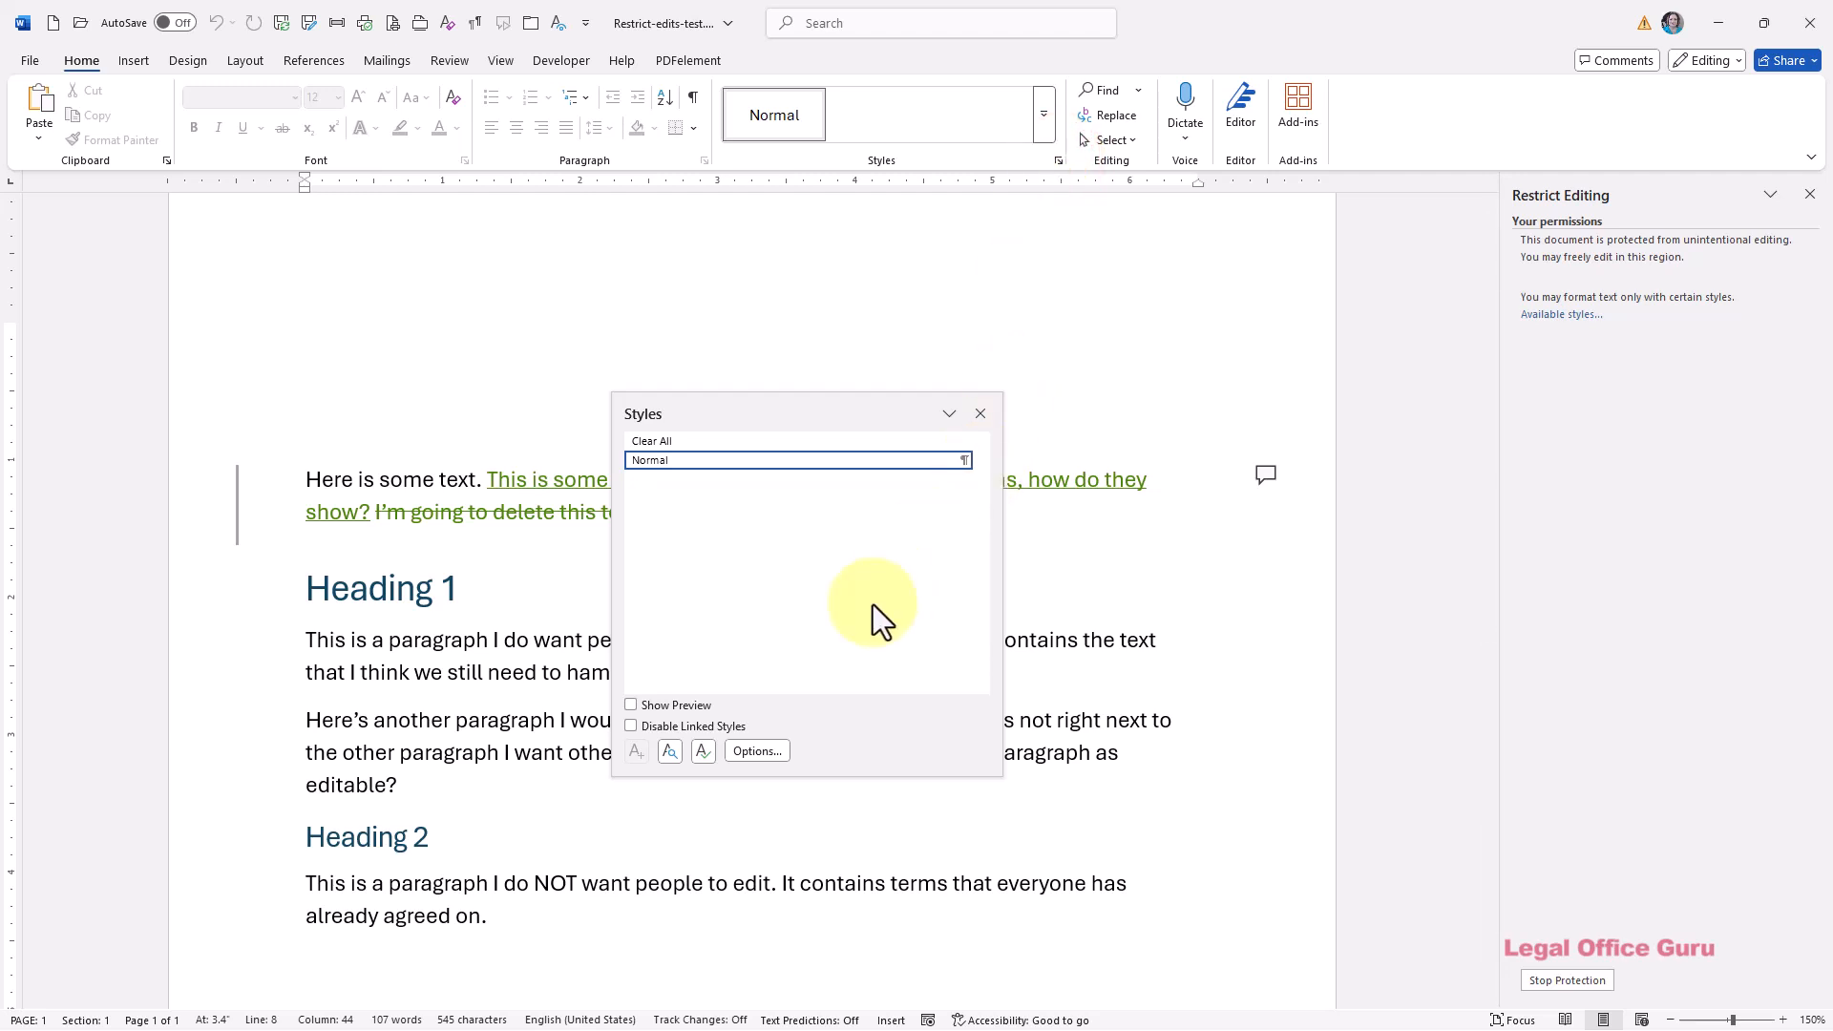
pyautogui.moveTo(703, 750)
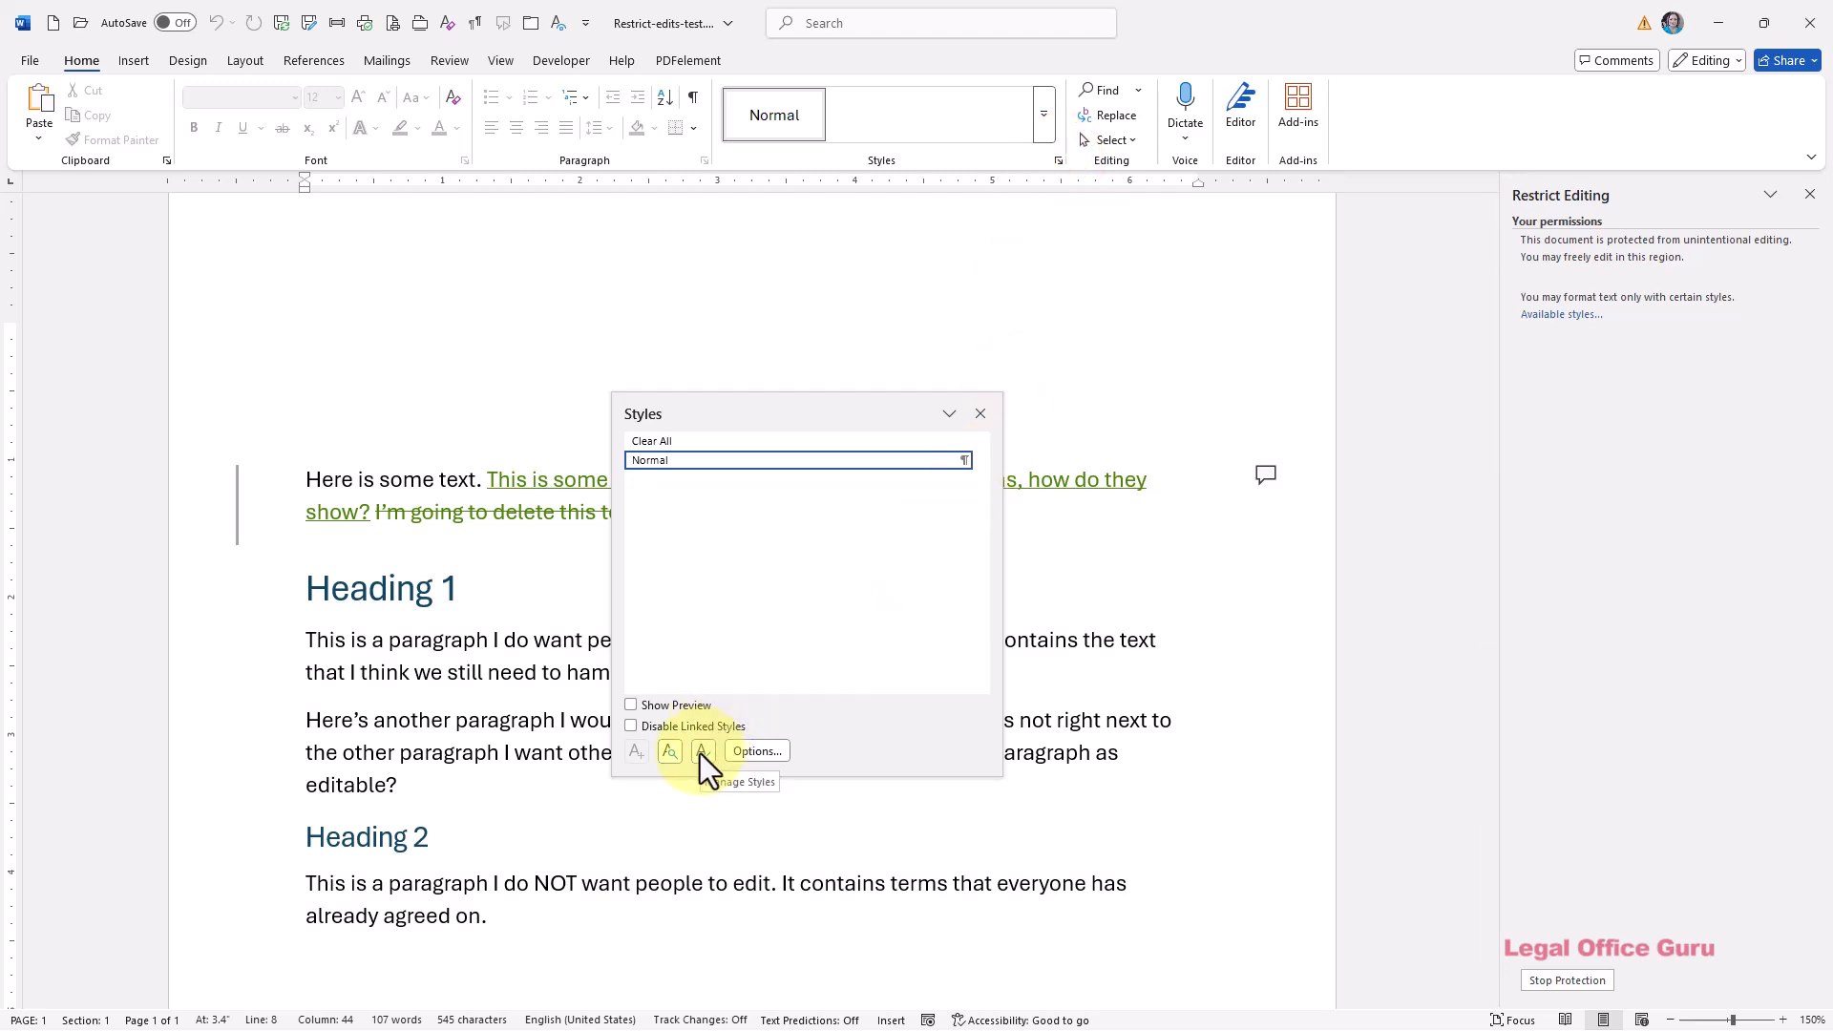
pyautogui.click(745, 781)
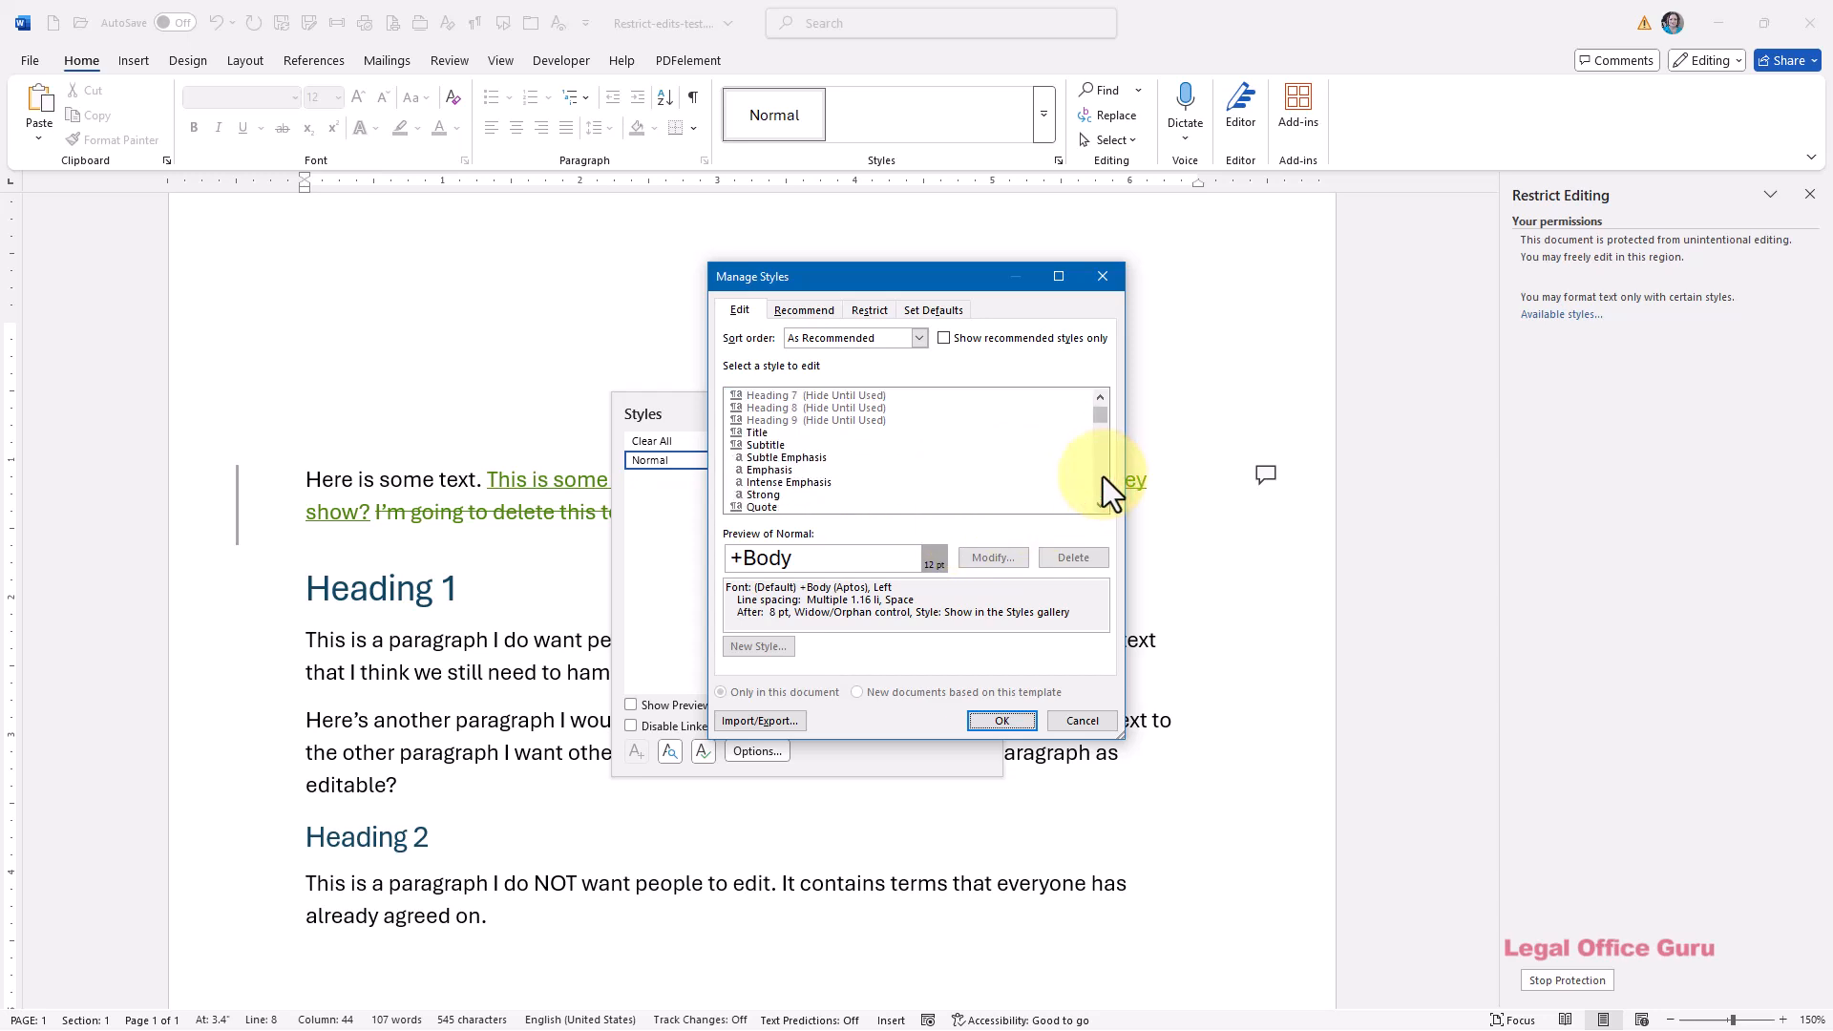
pyautogui.click(932, 309)
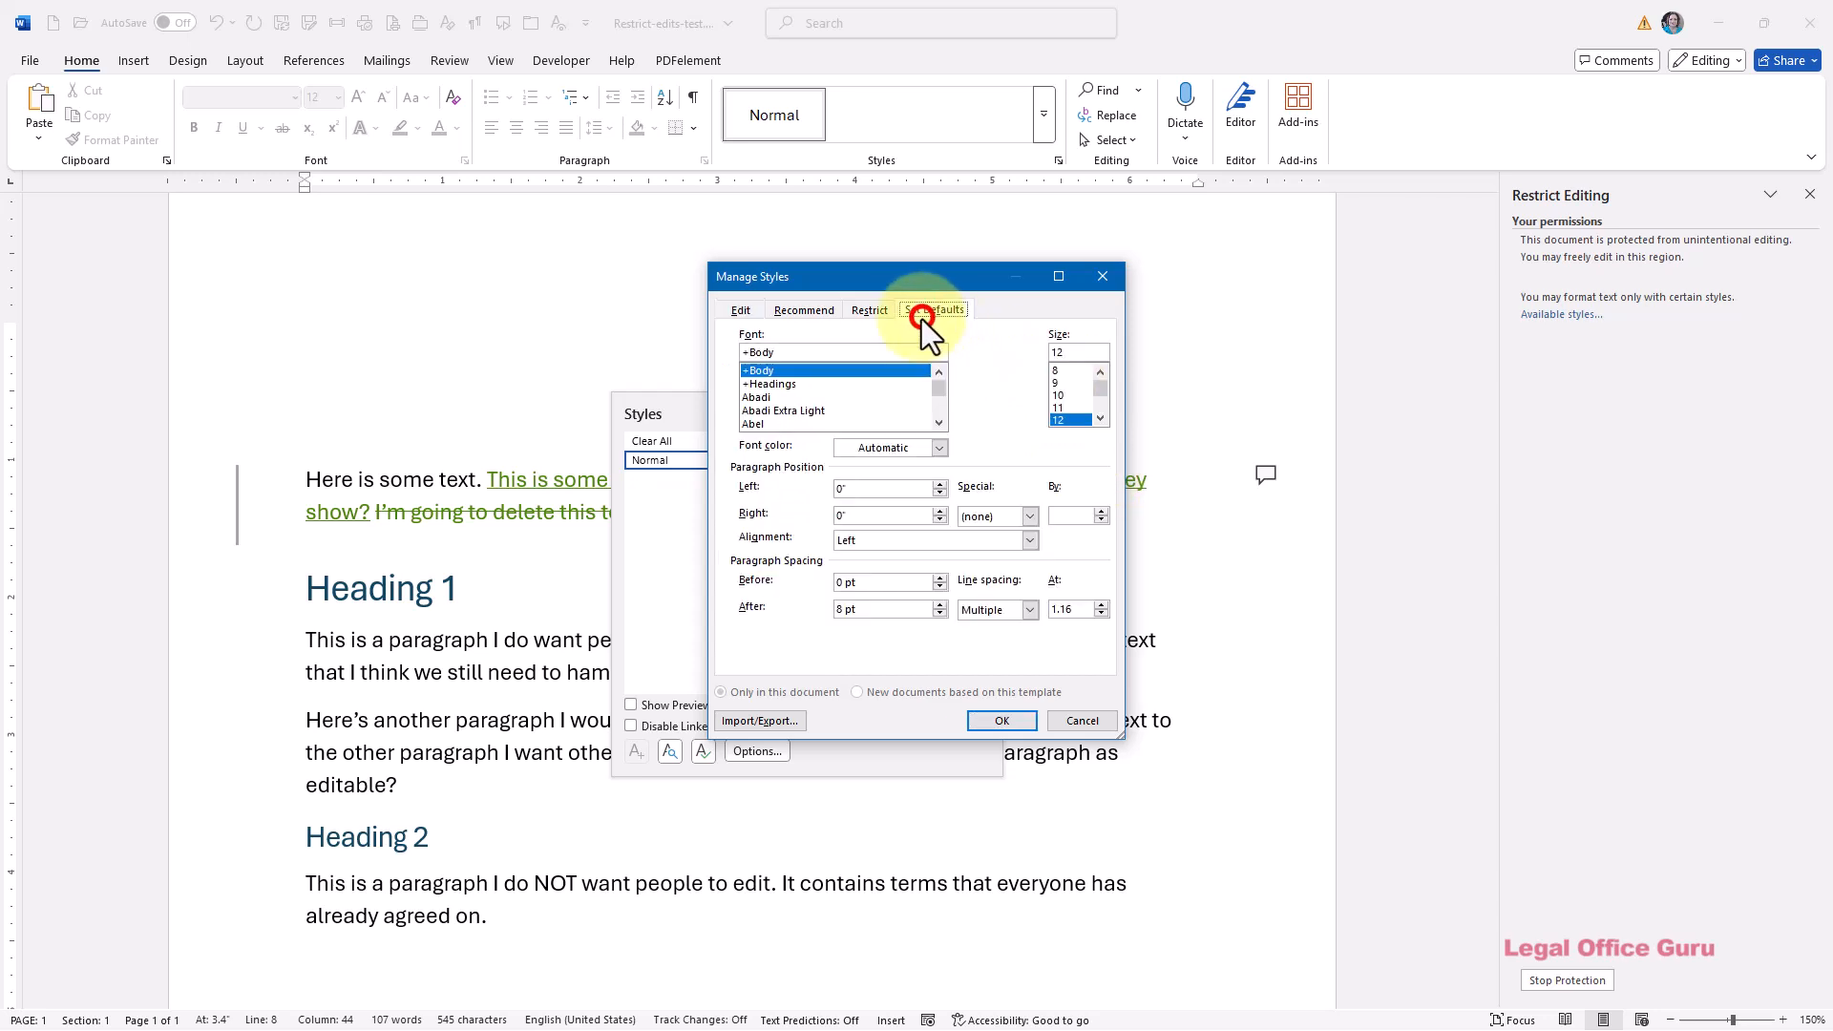
pyautogui.click(867, 308)
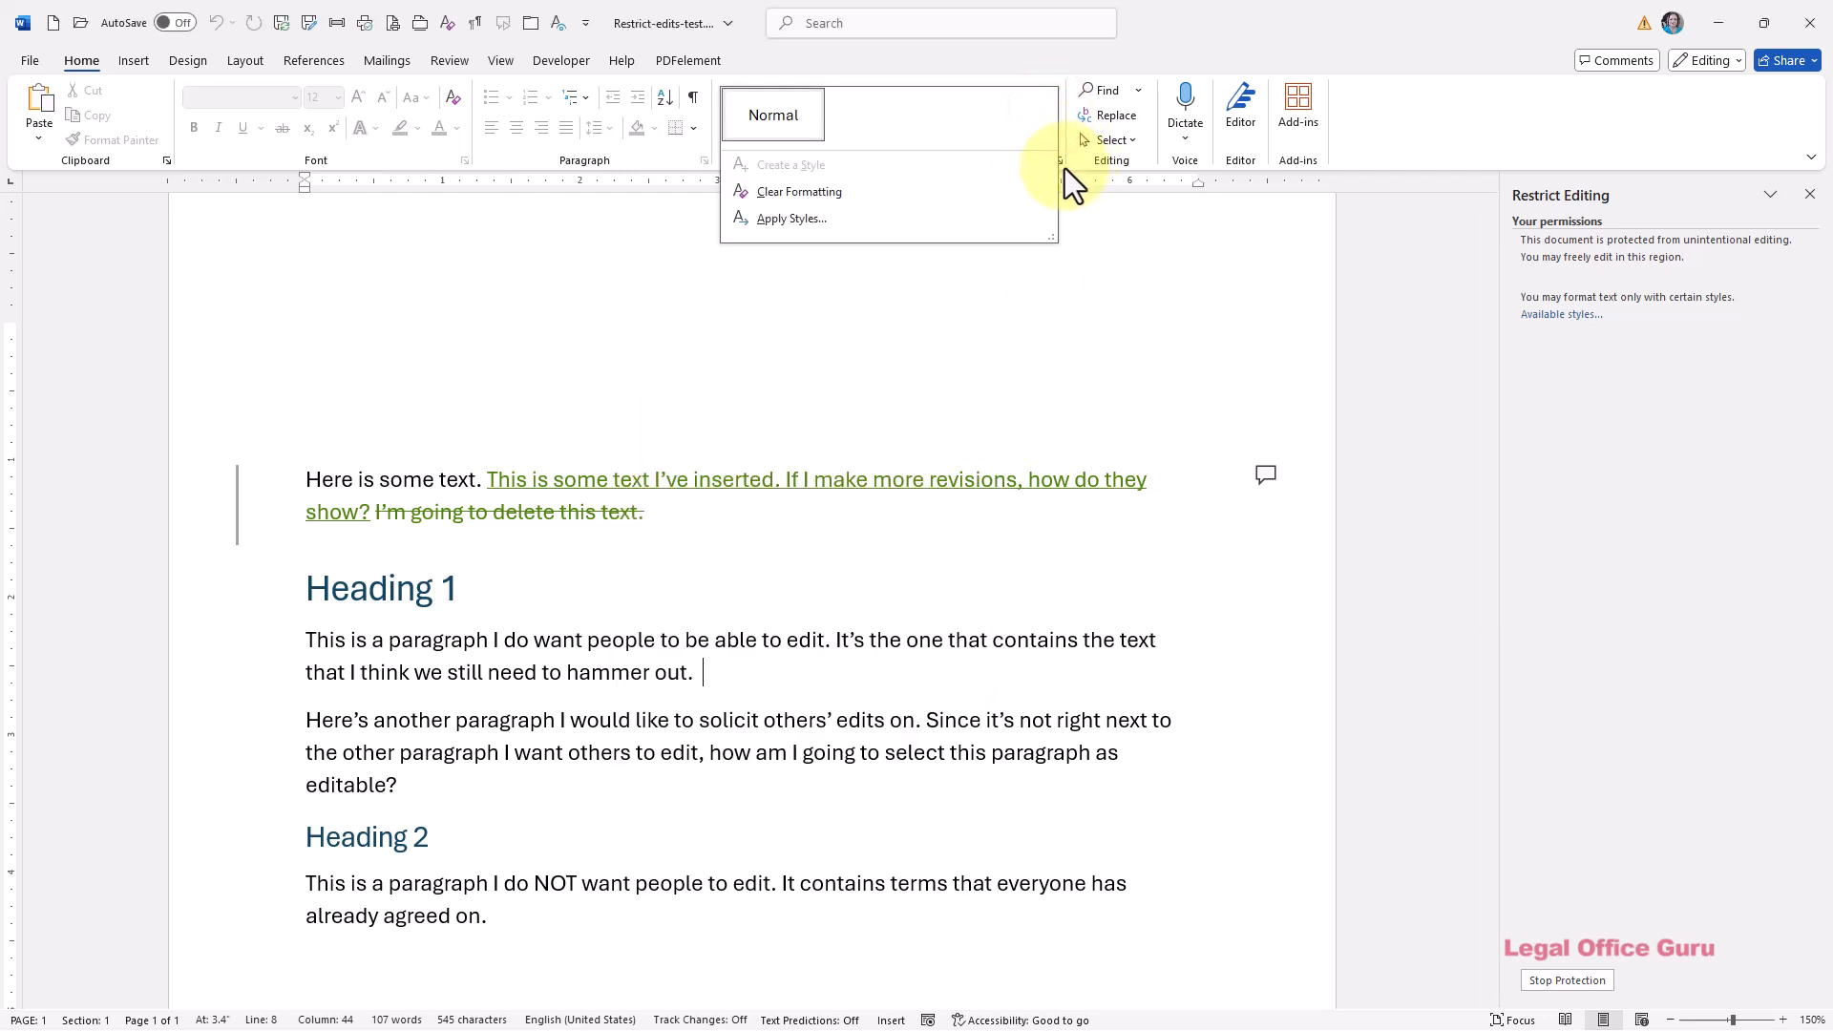
pyautogui.click(1056, 160)
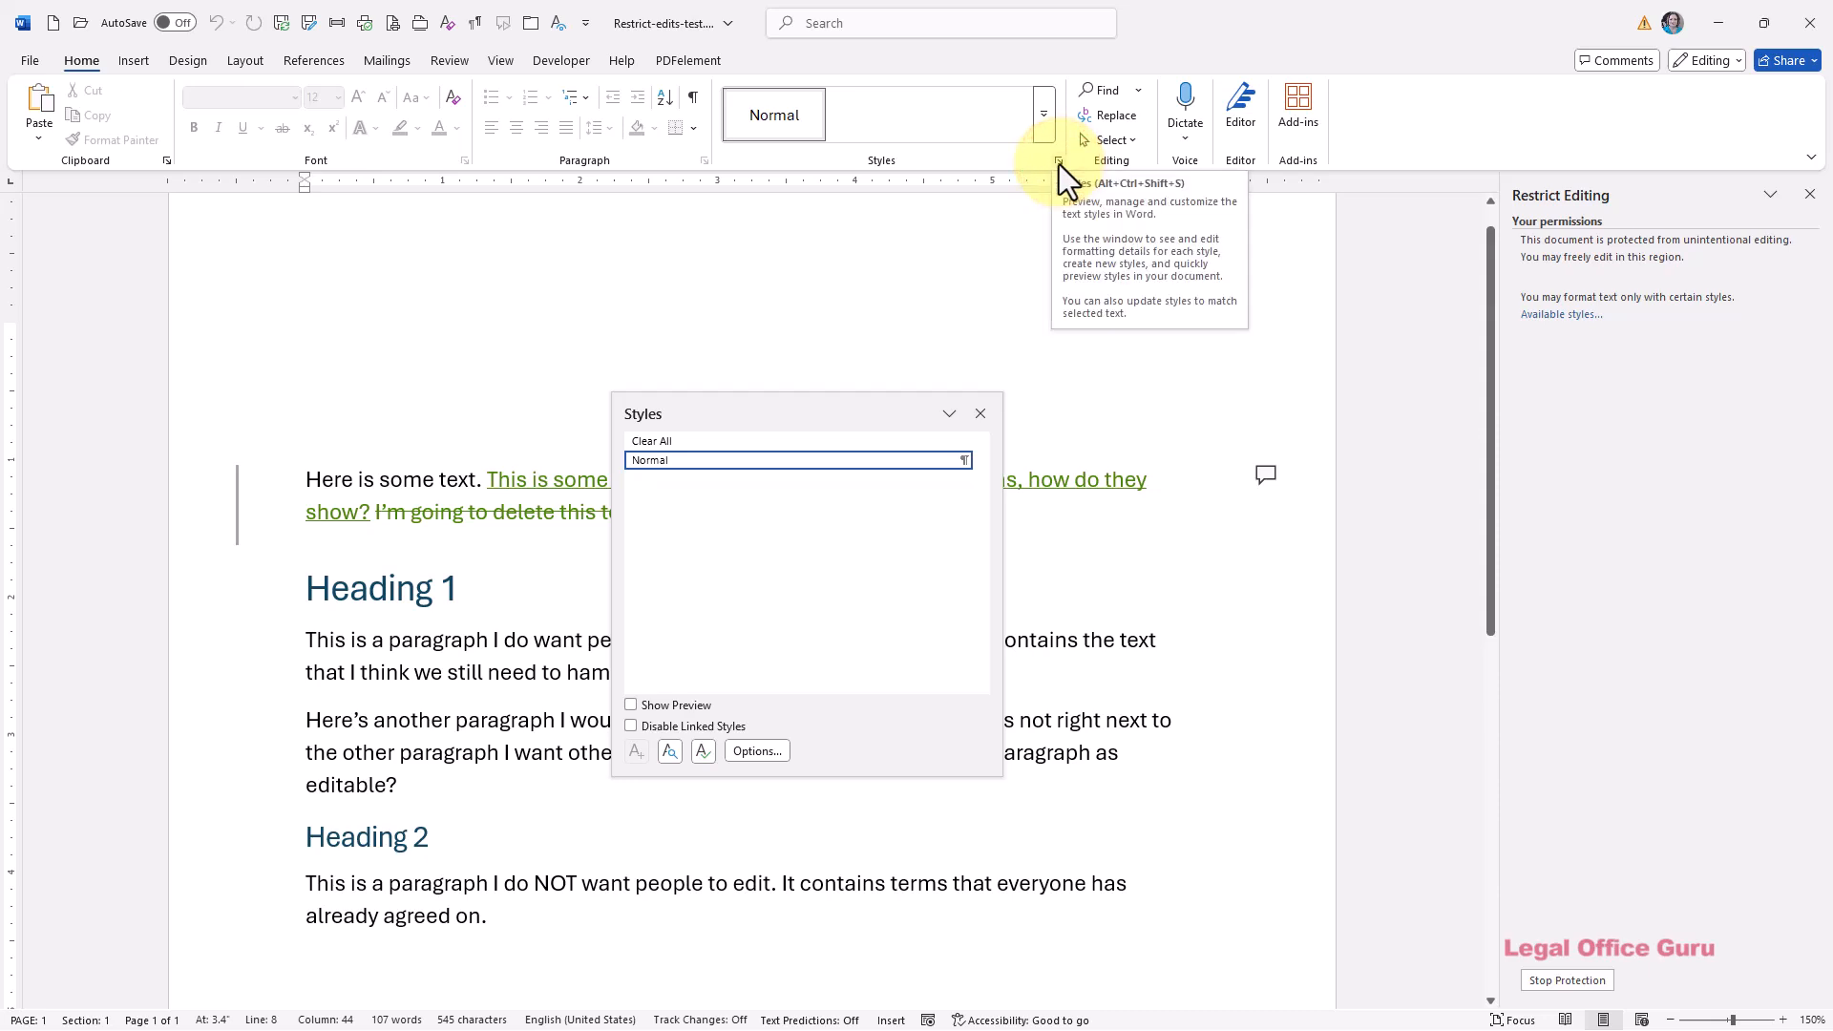